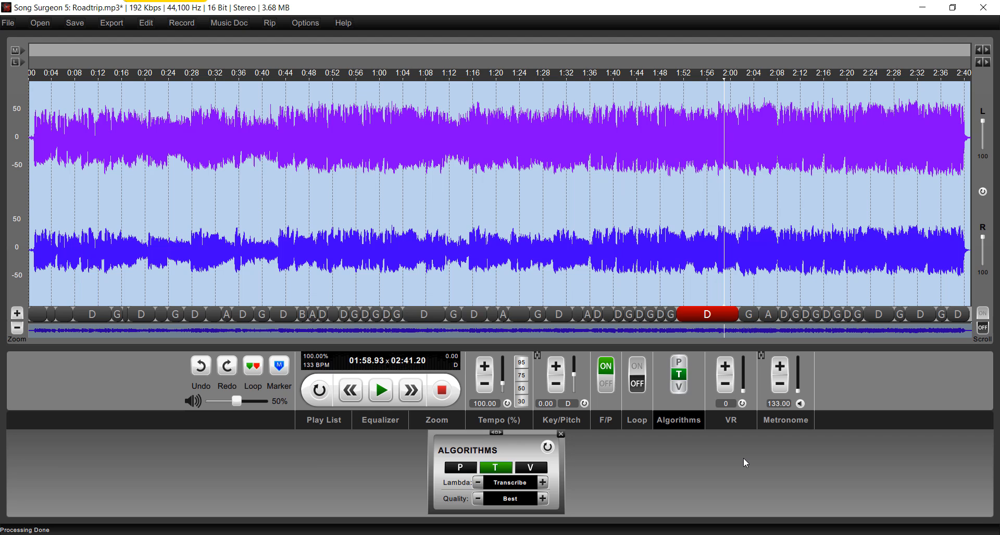
mouse_move(734, 464)
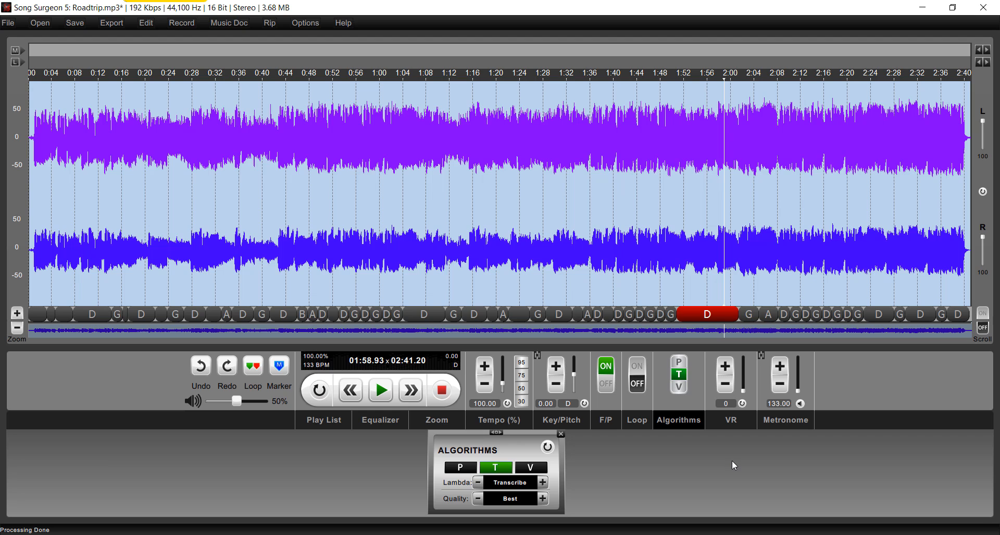
mouse_move(729, 458)
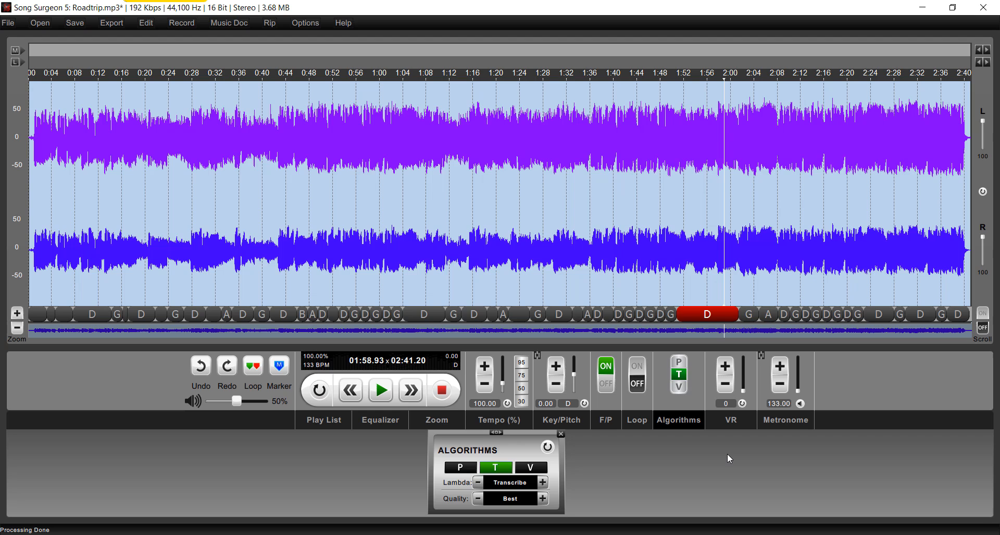
mouse_move(728, 462)
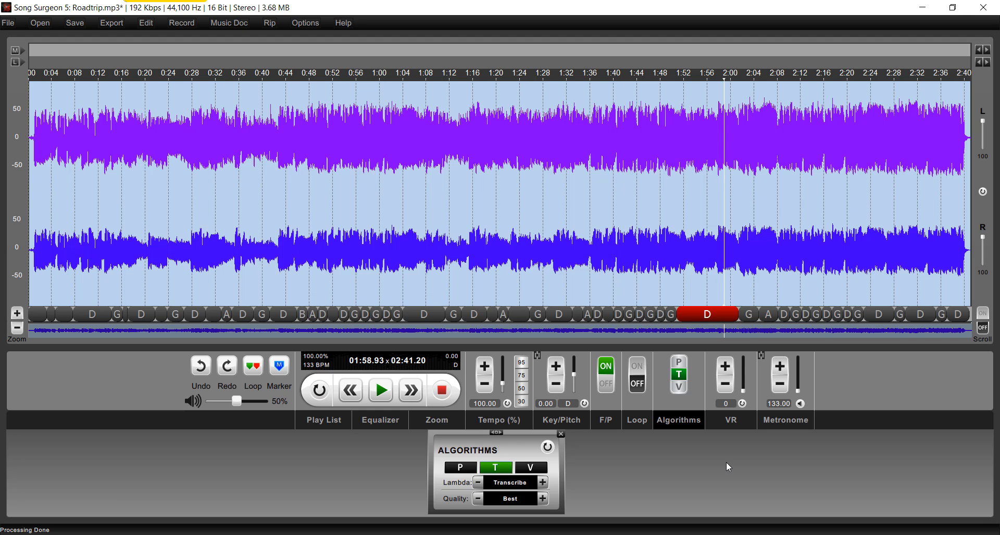
mouse_move(712, 461)
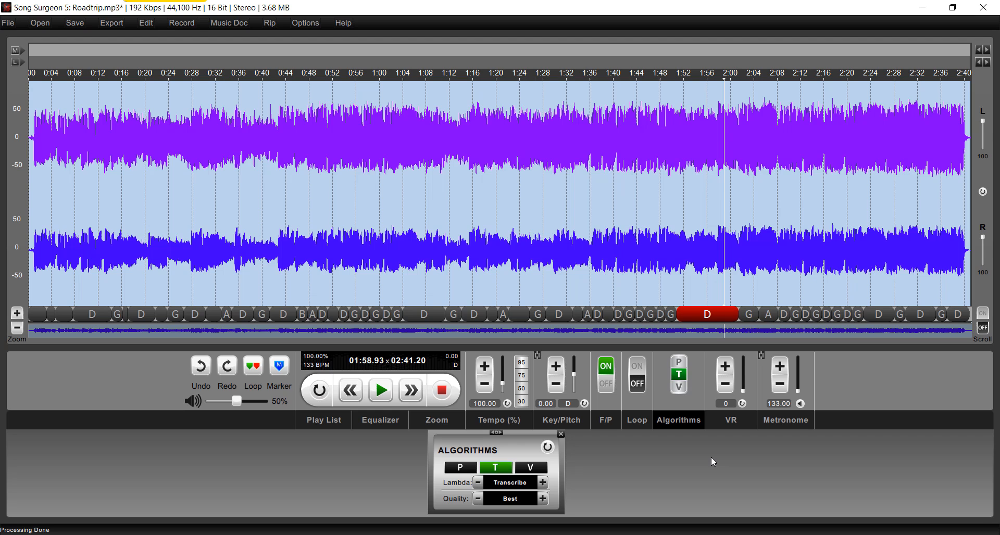
mouse_move(706, 460)
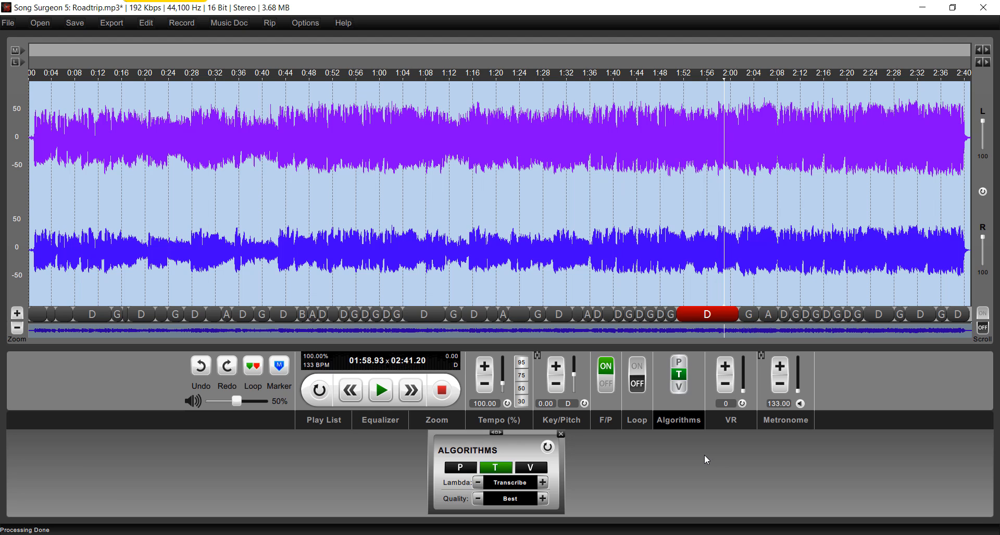
mouse_move(701, 456)
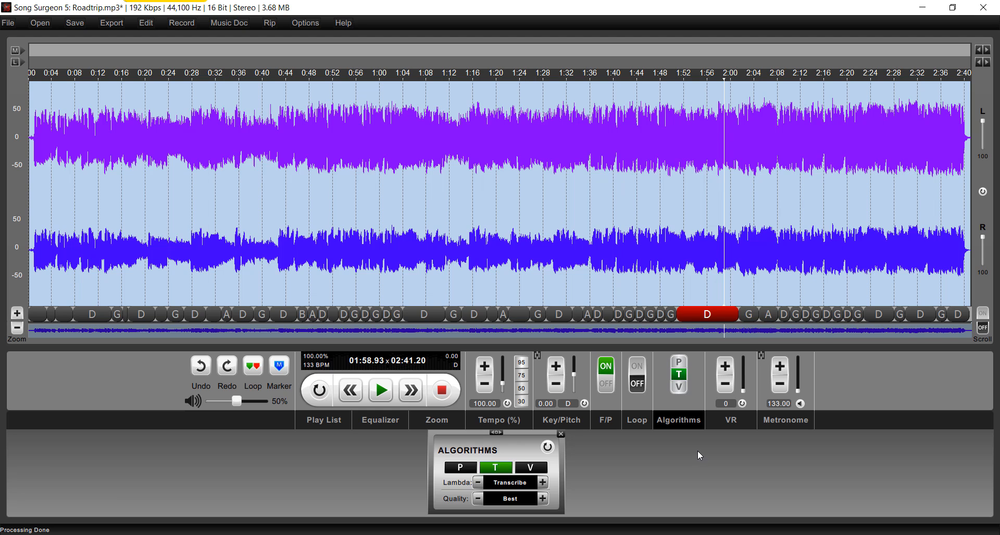
mouse_move(687, 371)
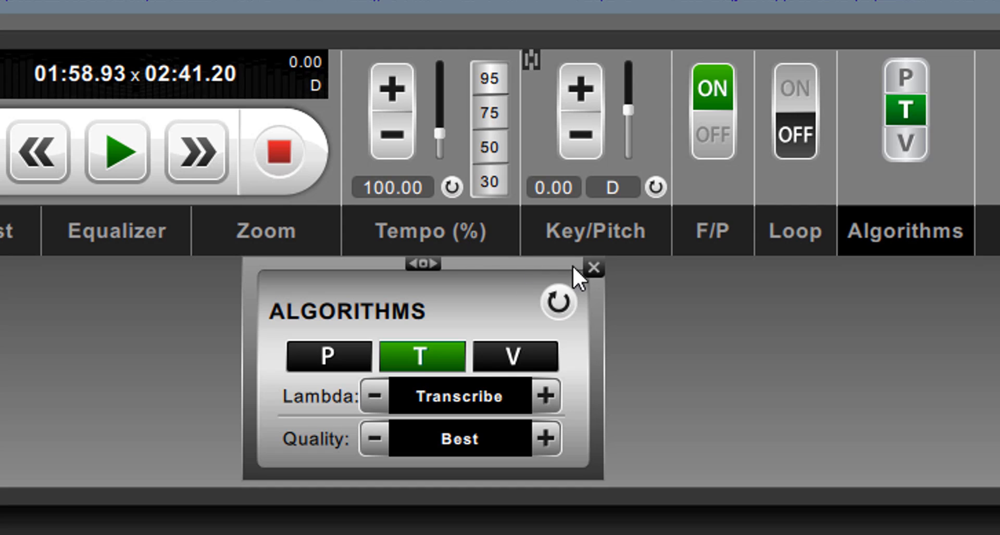
Cycle the algorithm through Preview and Transcribe, ending on the Voice algorithm
click(591, 268)
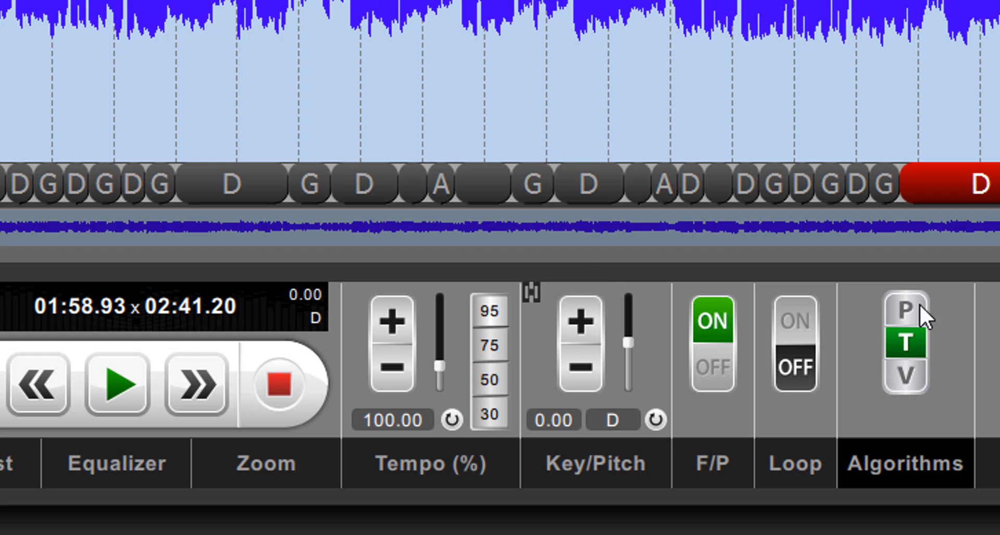
click(902, 312)
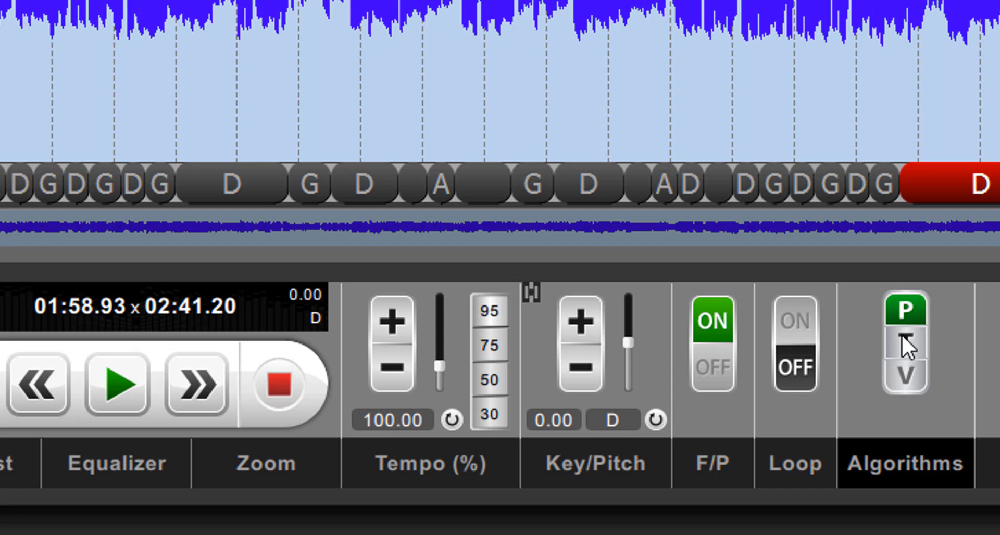
click(903, 382)
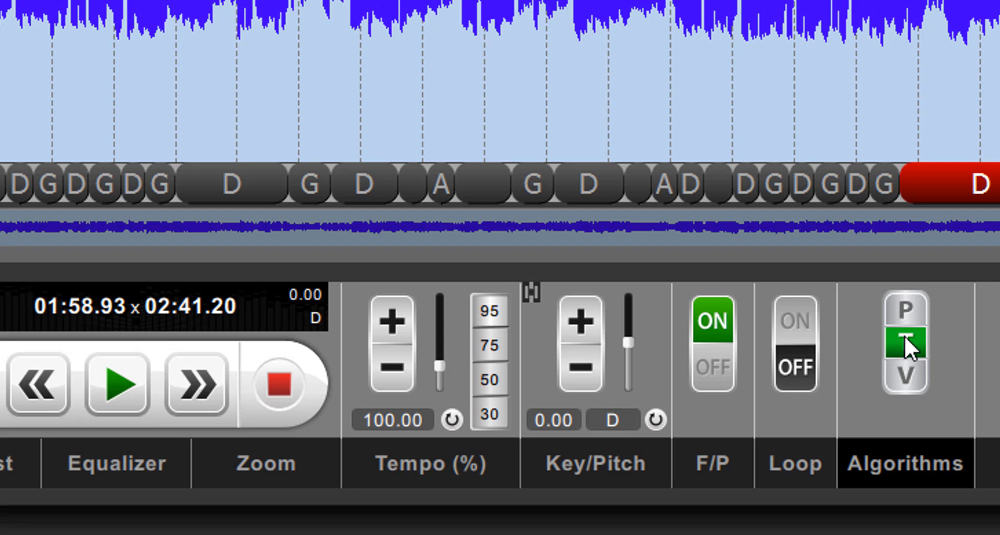
mouse_move(911, 347)
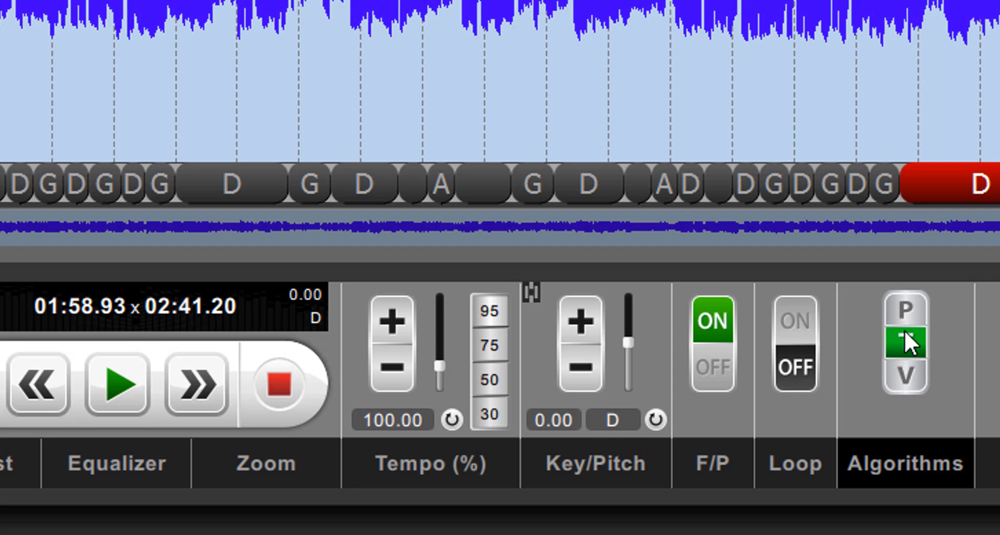
click(902, 342)
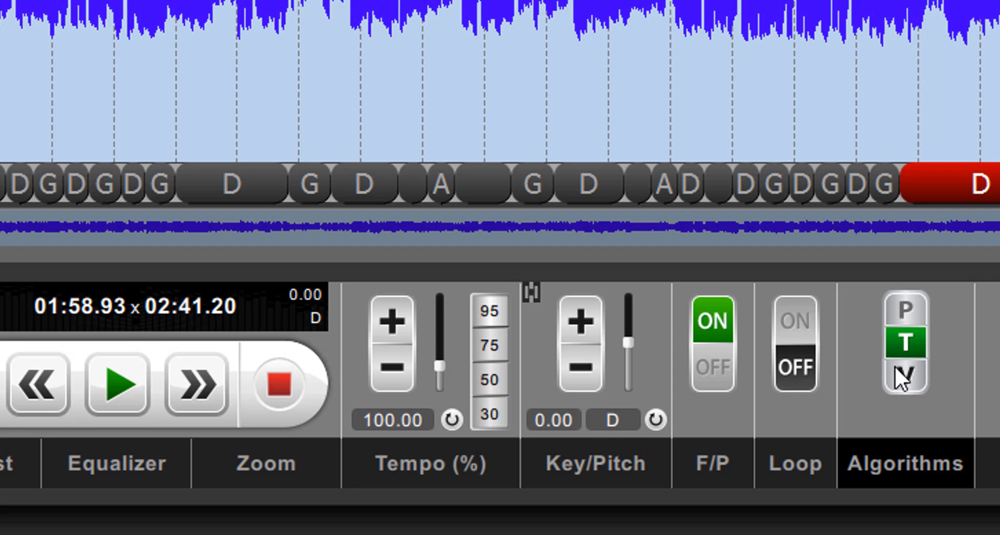
click(903, 376)
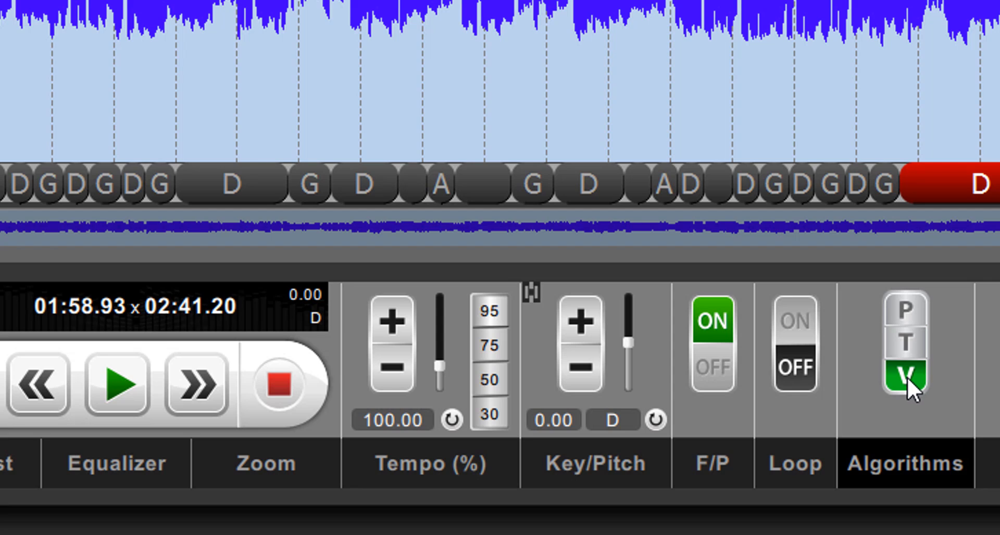
mouse_move(919, 417)
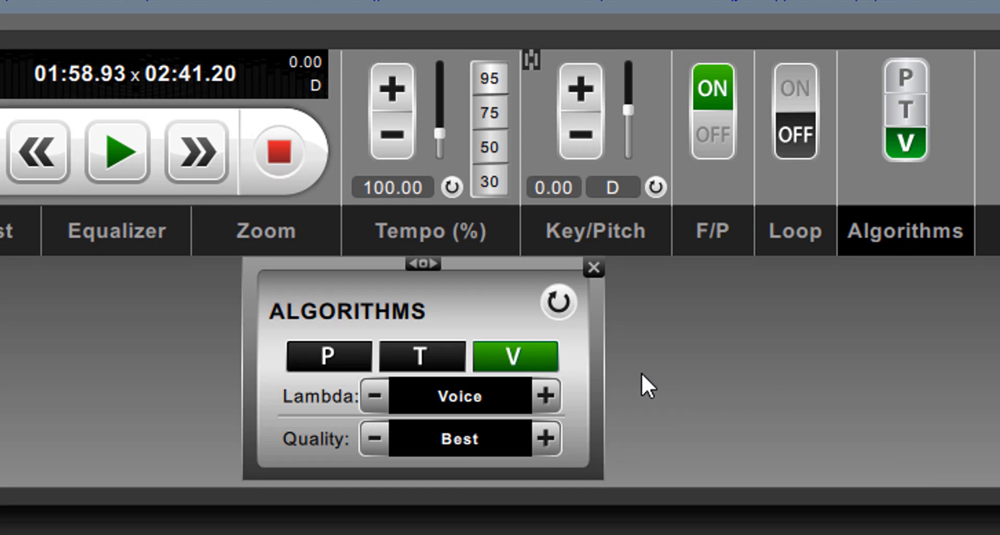
mouse_move(503, 296)
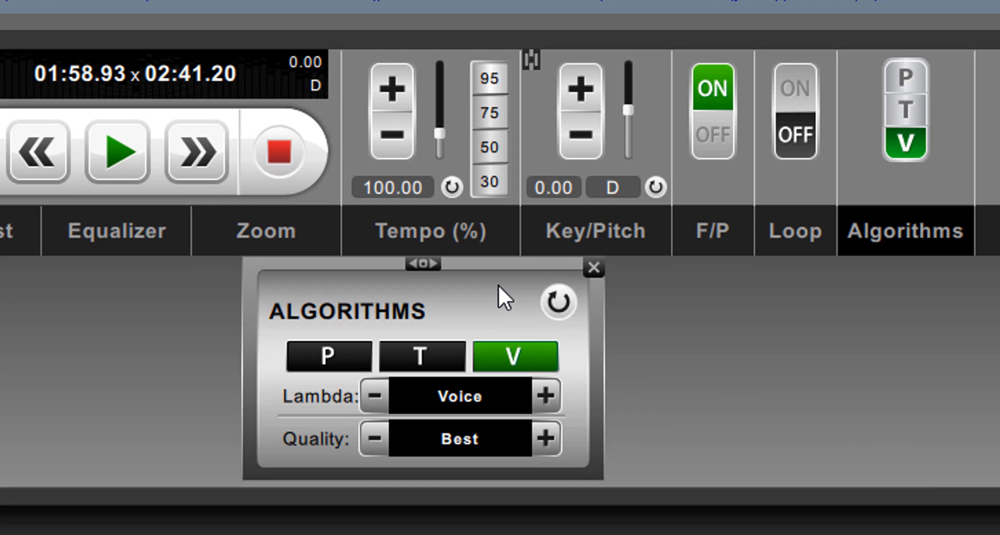
mouse_move(350, 316)
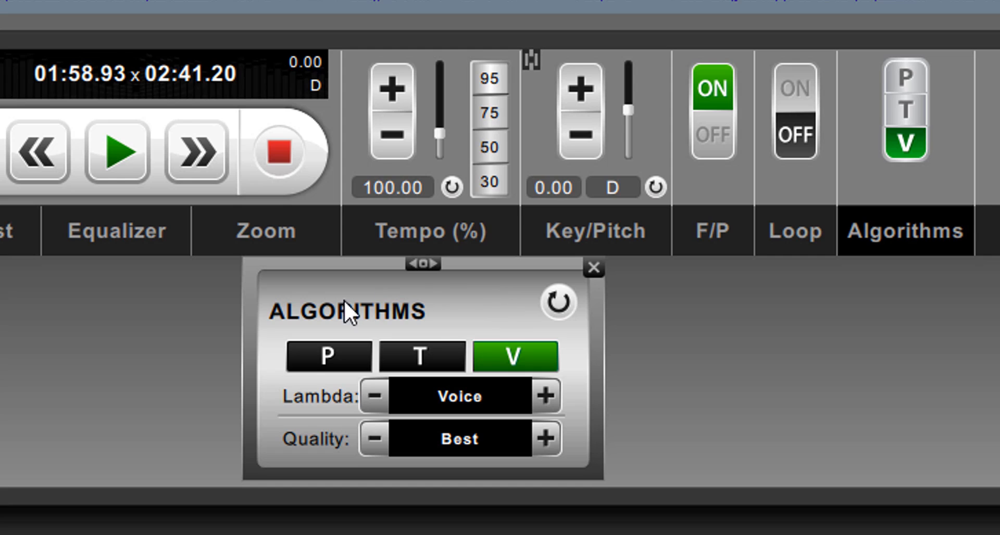
mouse_move(327, 357)
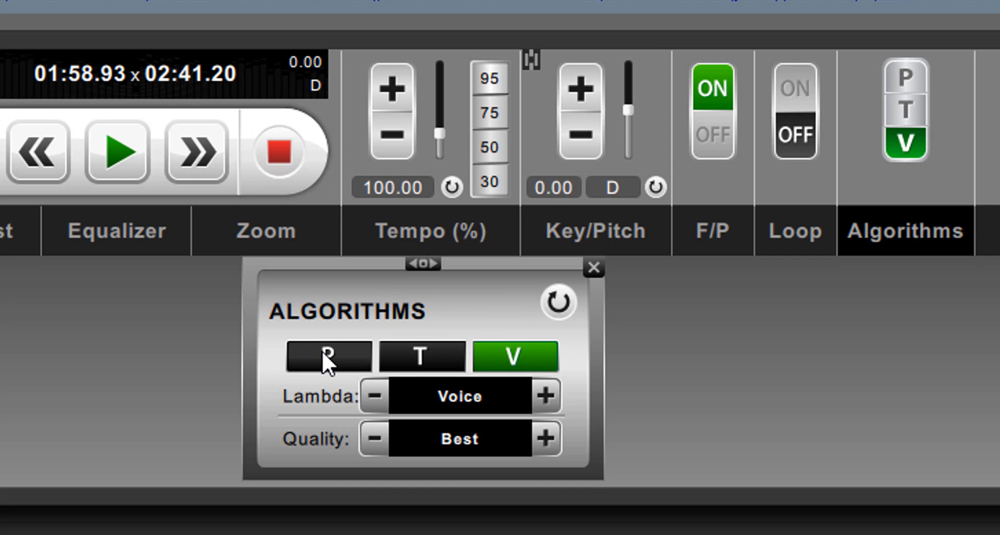
mouse_move(328, 427)
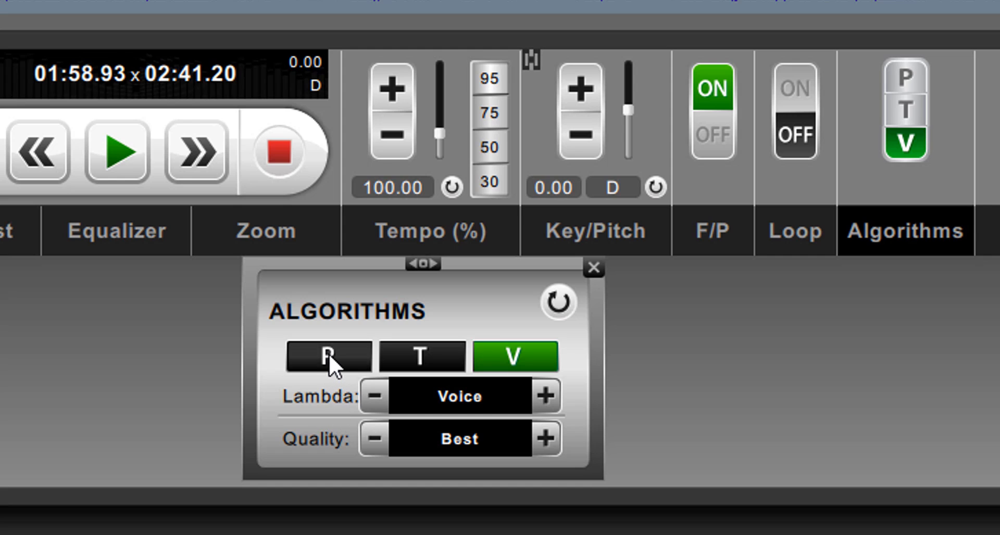
mouse_move(330, 367)
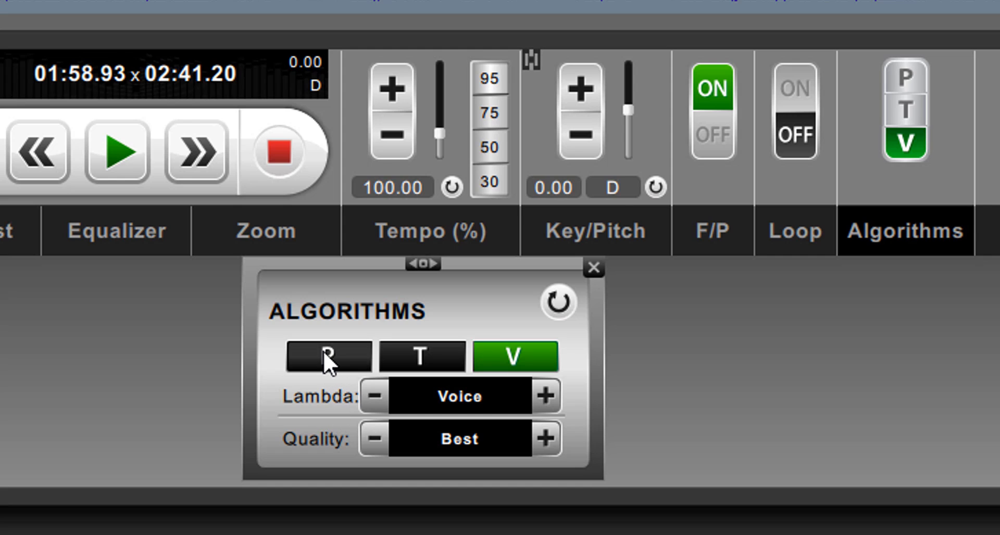
Select the P algorithm so Lambda reads Preview, keeping Best quality
click(327, 356)
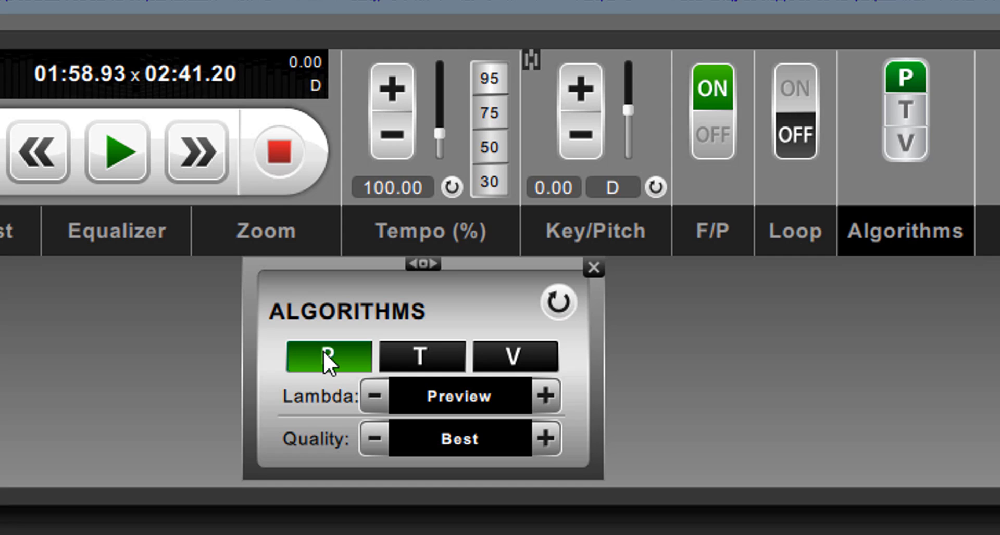
click(327, 356)
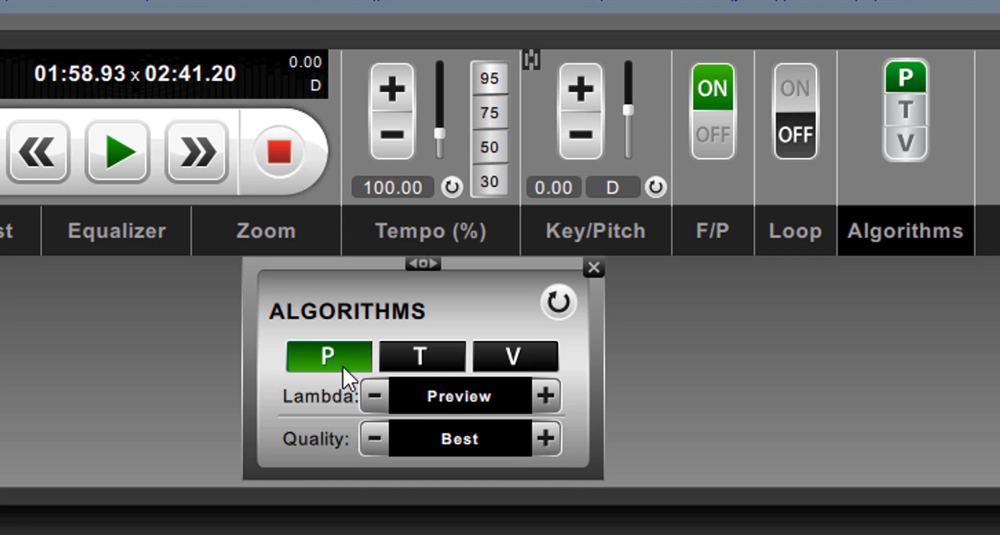
mouse_move(547, 408)
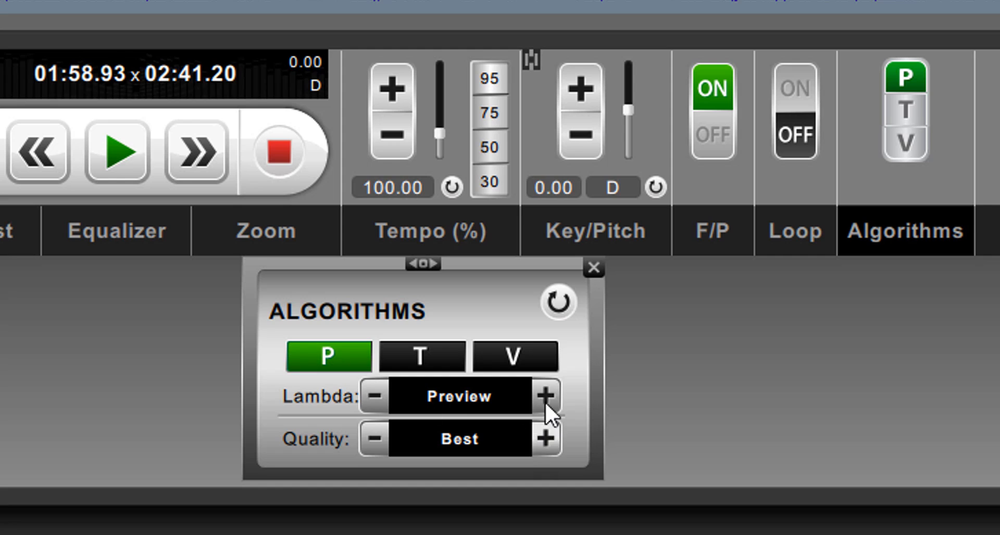
mouse_move(548, 441)
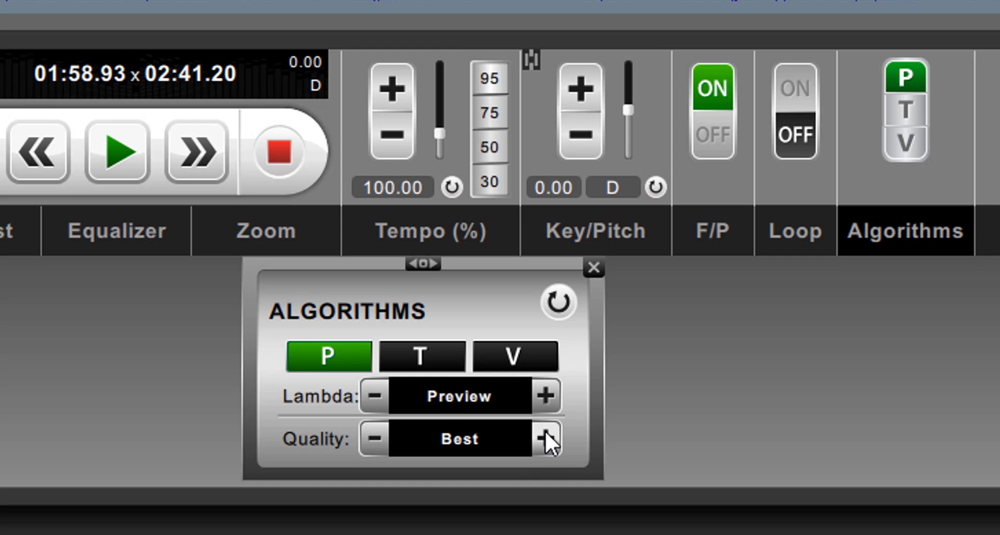
mouse_move(706, 415)
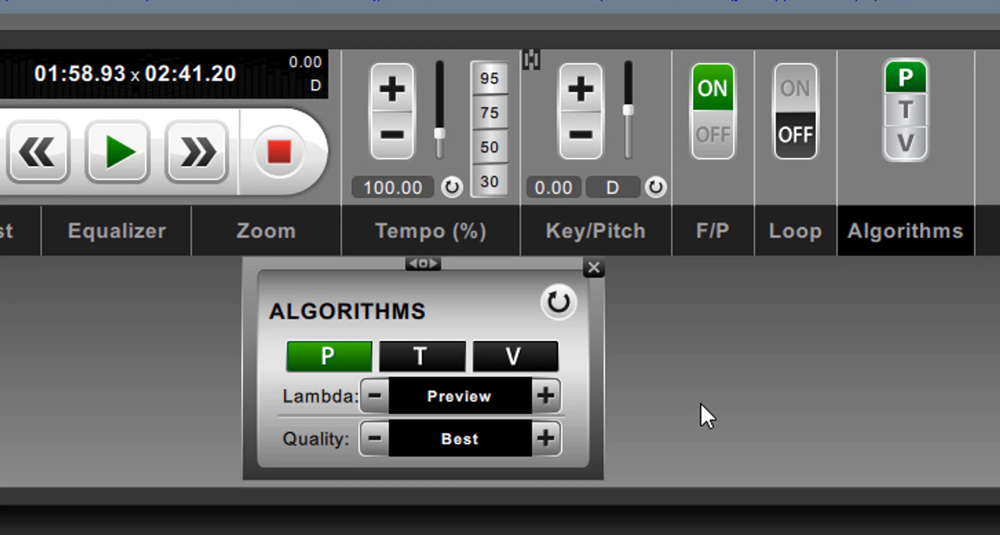
mouse_move(762, 402)
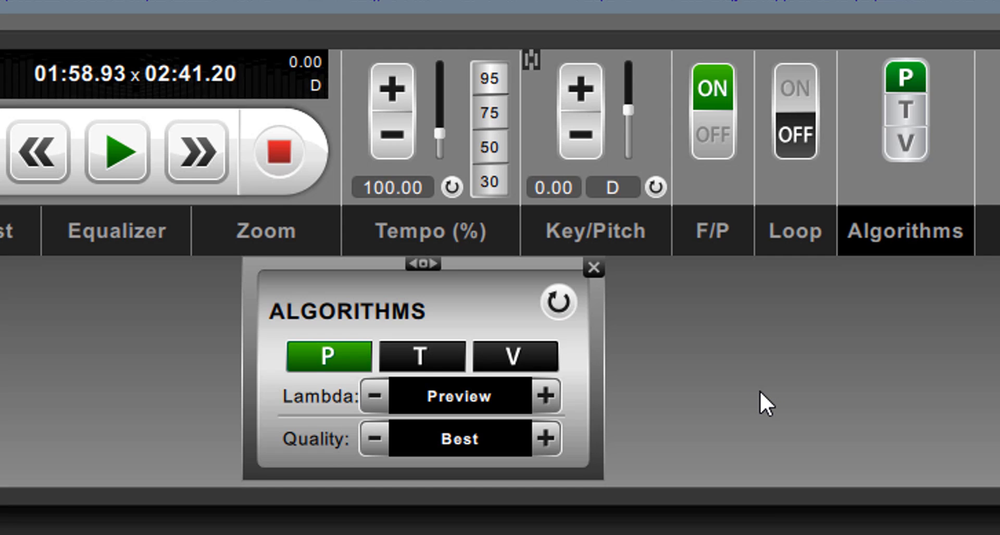
mouse_move(758, 404)
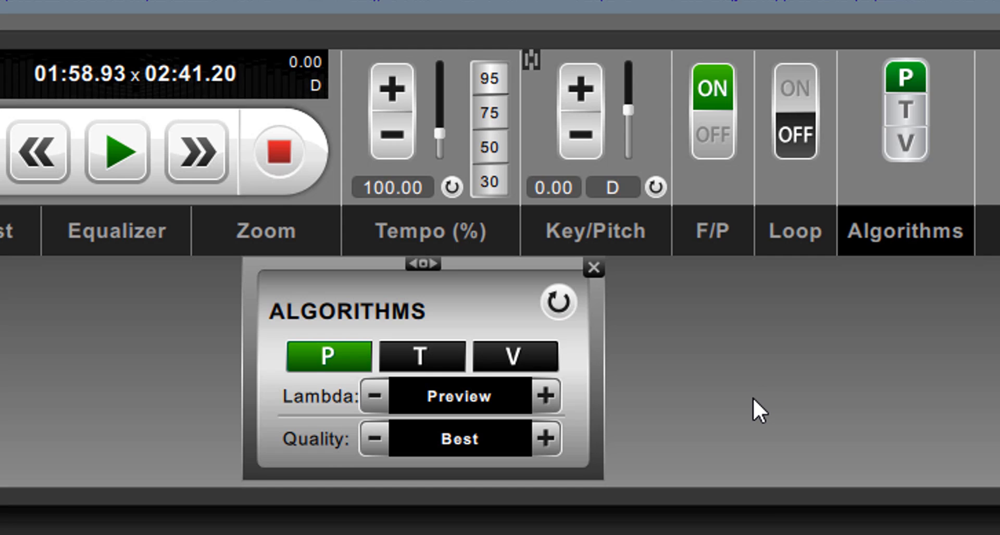
mouse_move(753, 408)
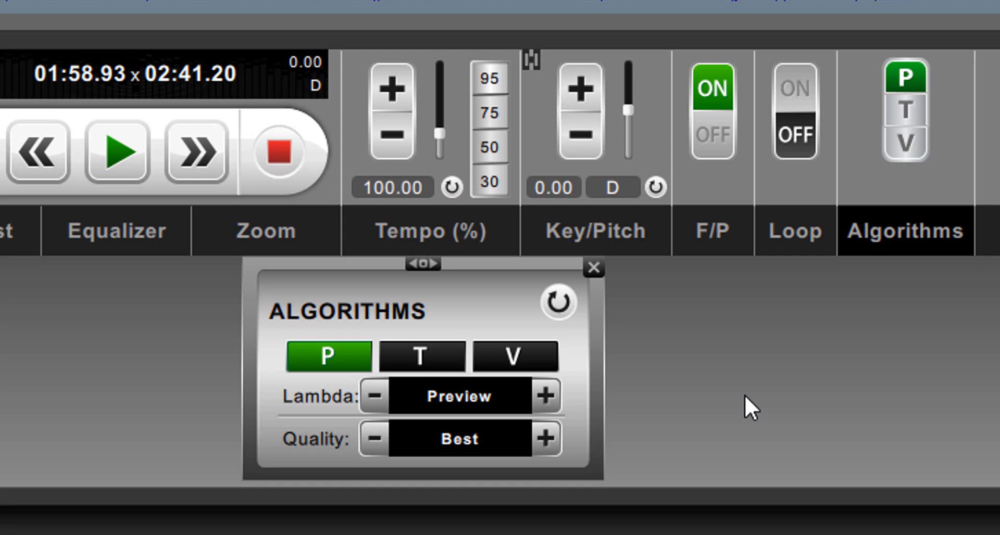
mouse_move(745, 409)
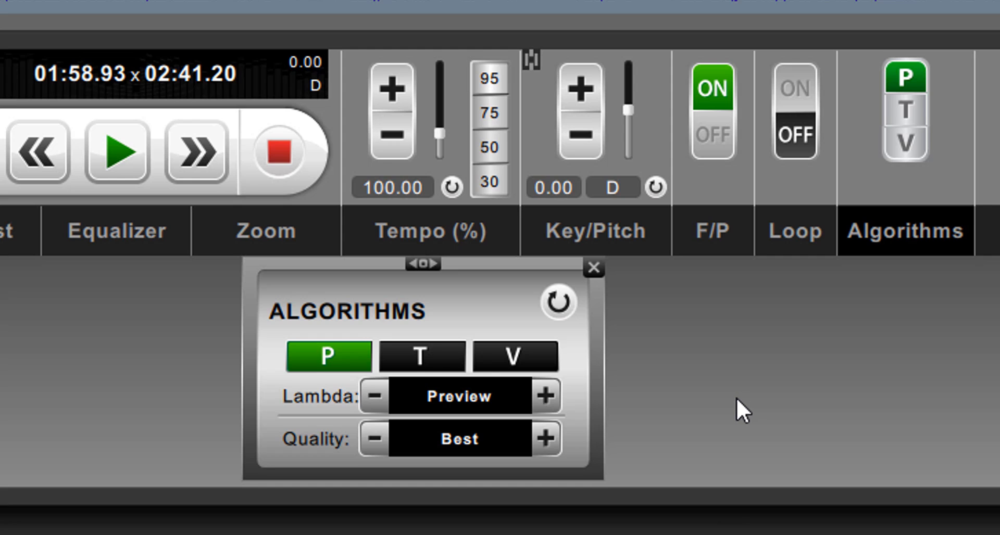
mouse_move(745, 411)
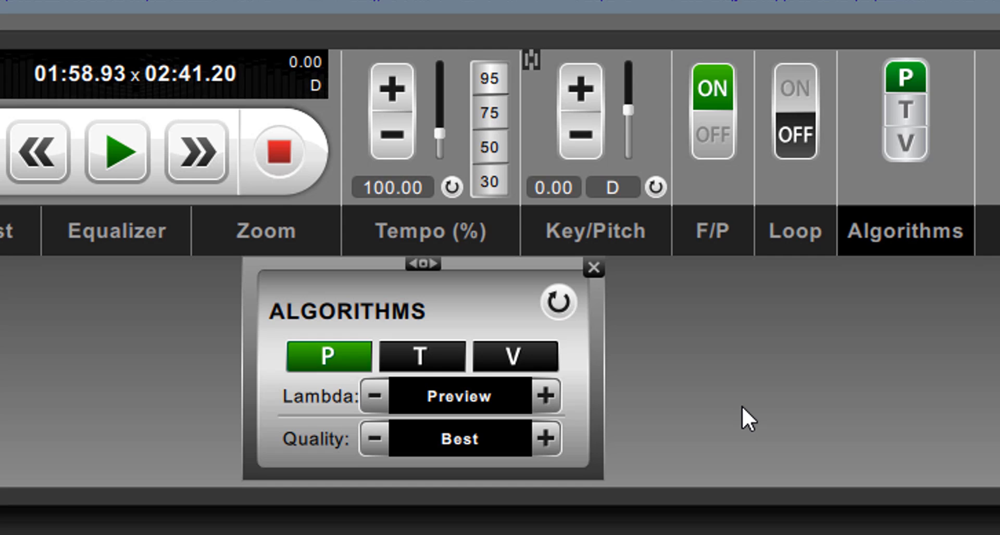
mouse_move(438, 379)
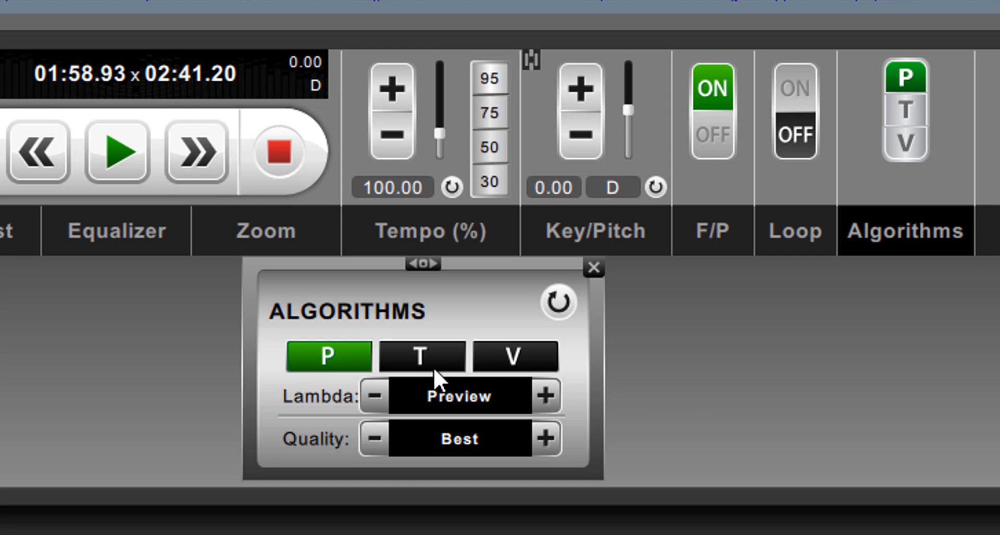
Pick the Transcribe preset, then settle on Voice with quality left at Best
click(420, 356)
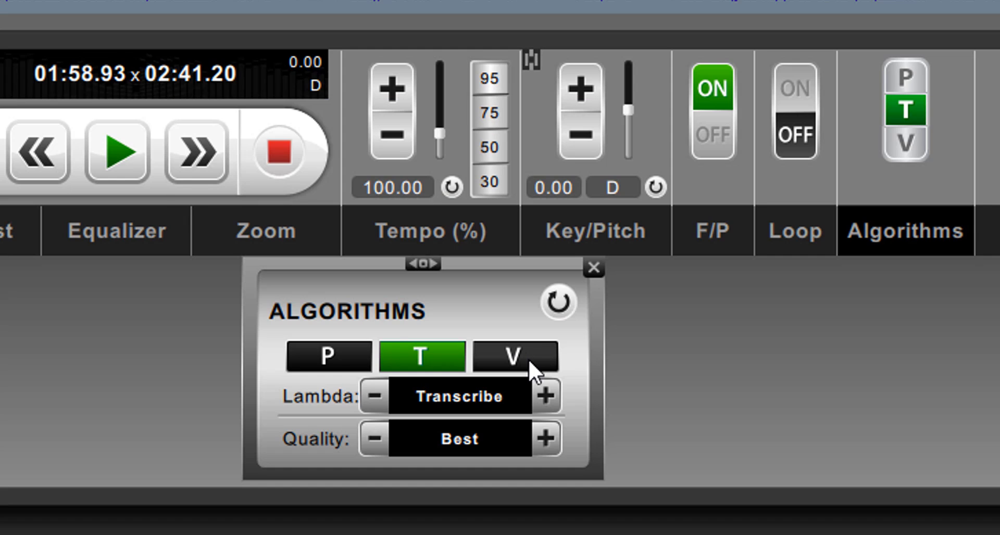
click(514, 355)
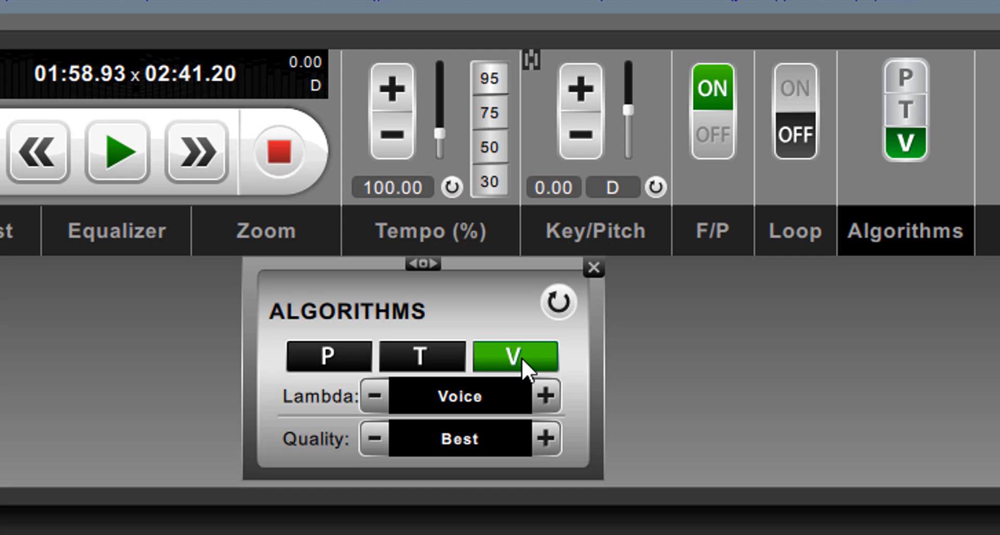
mouse_move(516, 370)
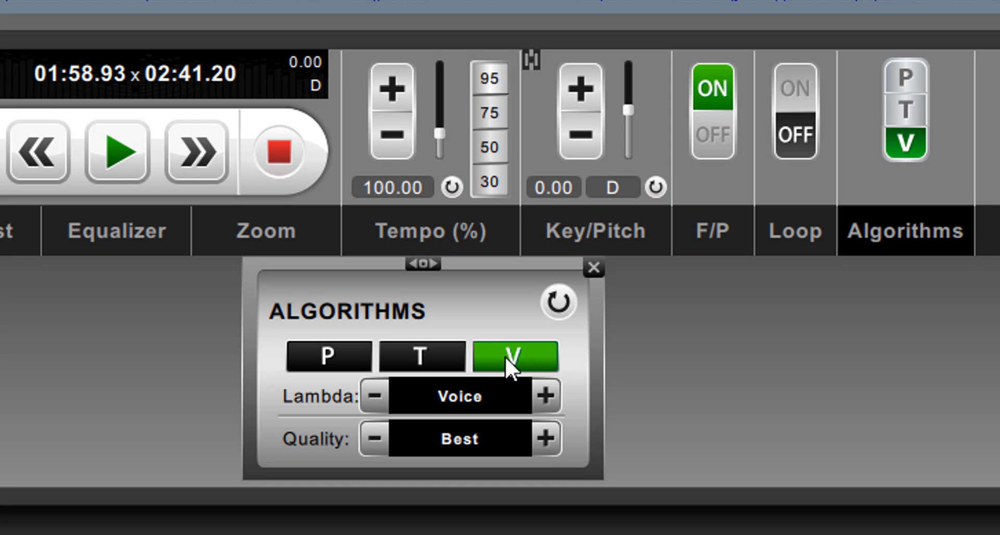
mouse_move(520, 363)
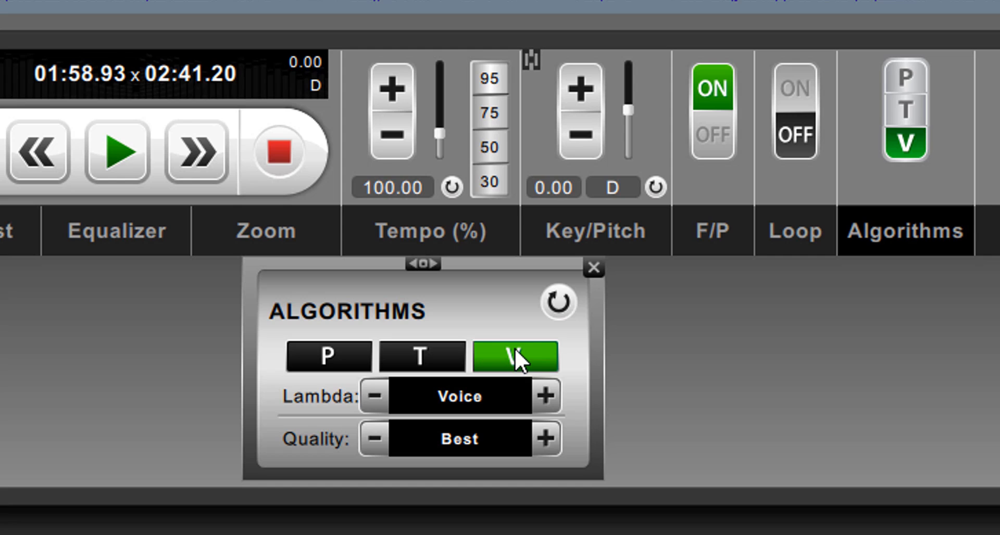
mouse_move(219, 325)
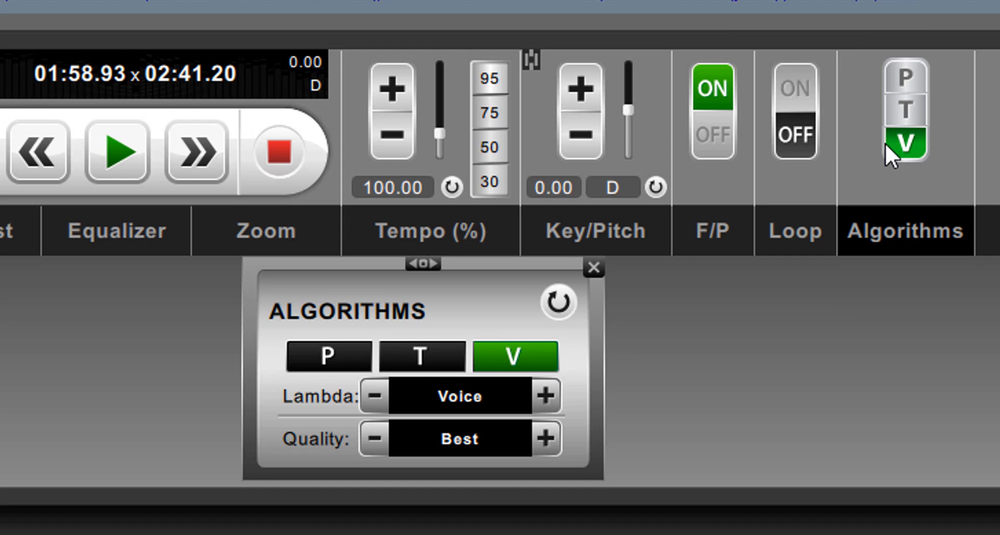
mouse_move(898, 158)
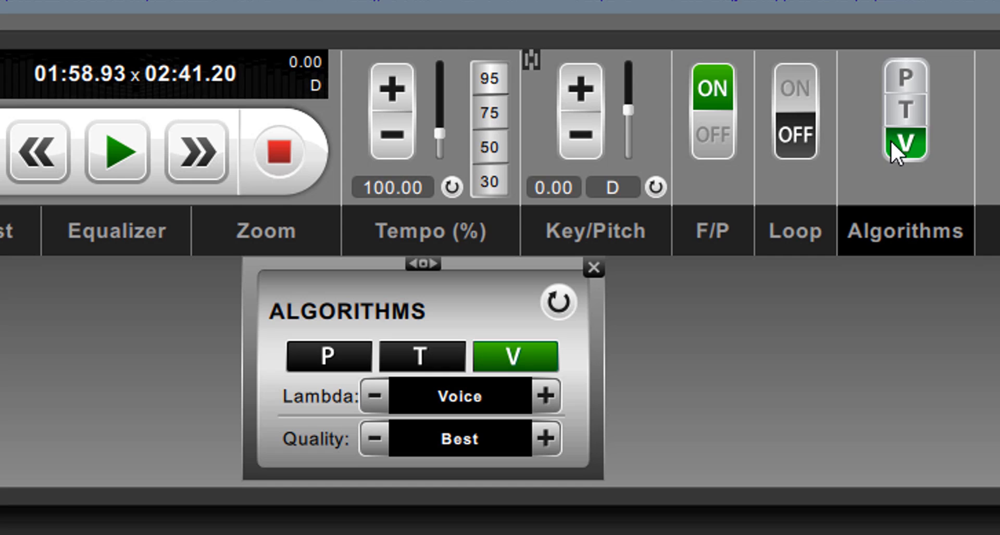
Try Better and Preview quality on the P preset, then restore Best quality
click(327, 356)
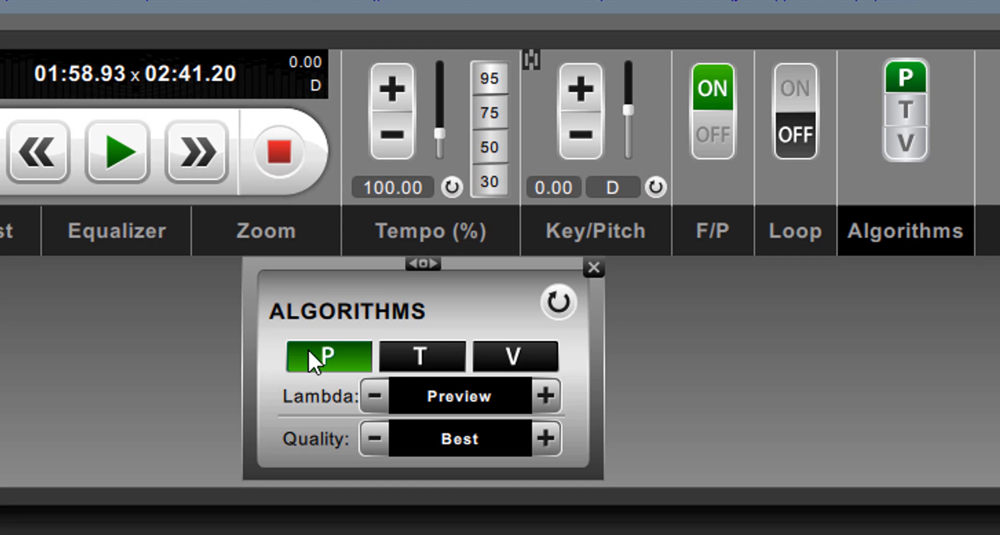
mouse_move(370, 453)
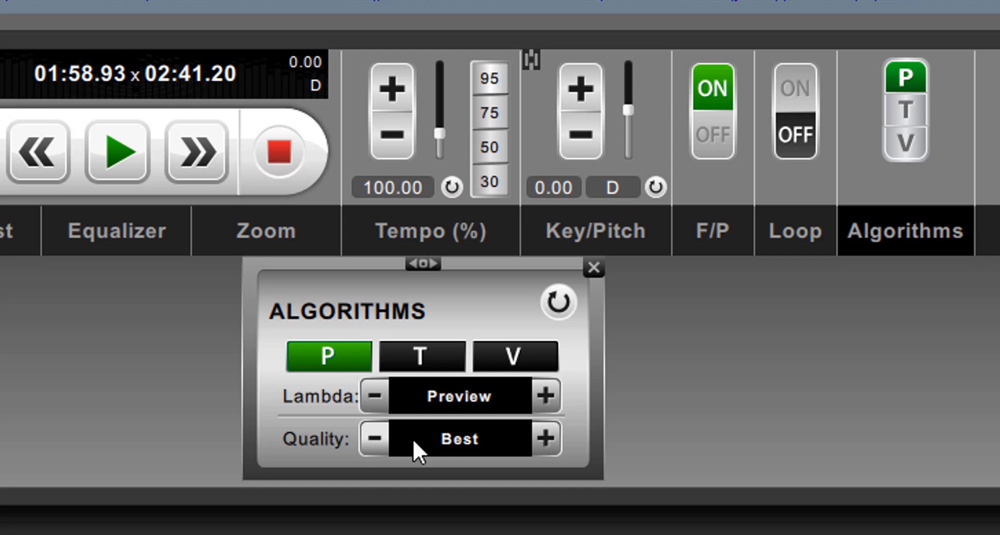
click(374, 438)
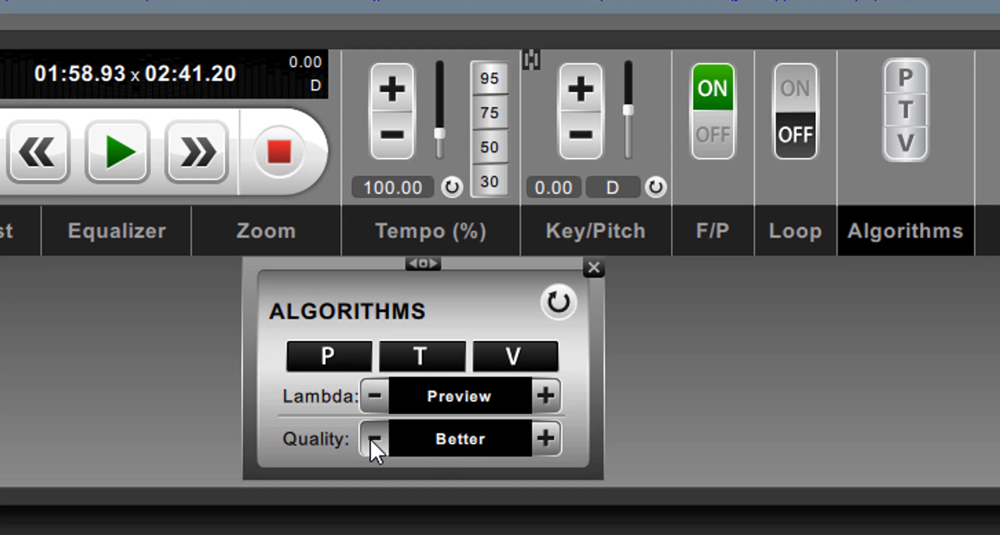
click(375, 438)
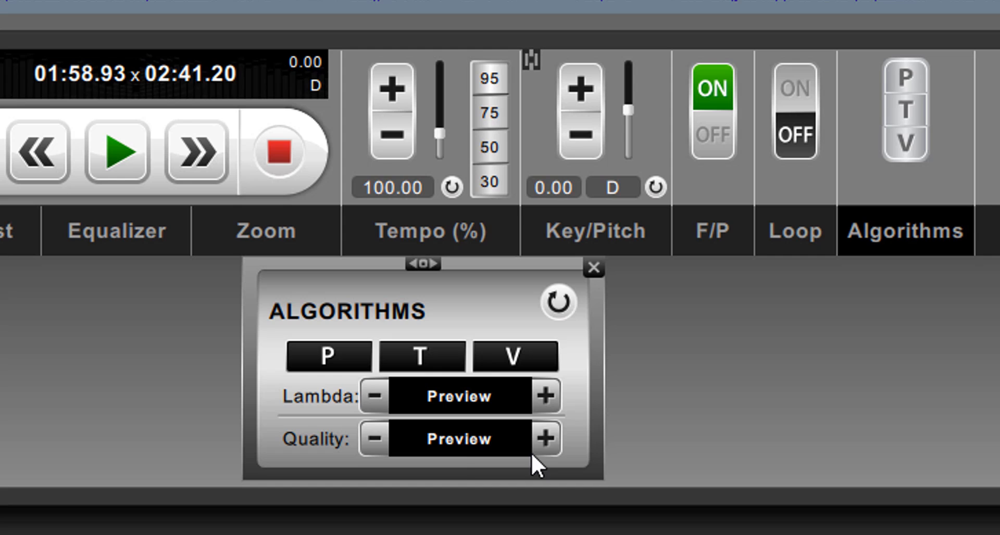
click(327, 355)
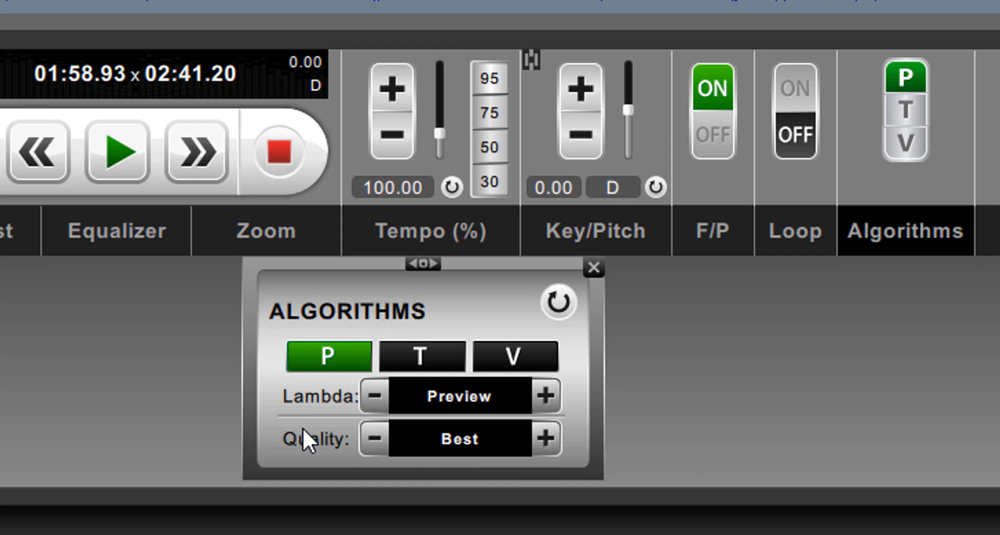
mouse_move(488, 437)
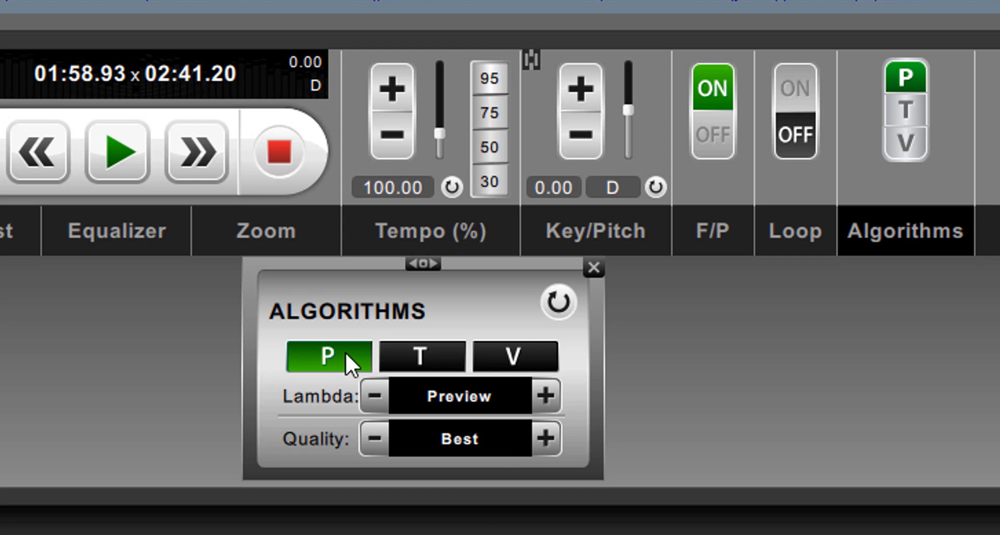
mouse_move(327, 375)
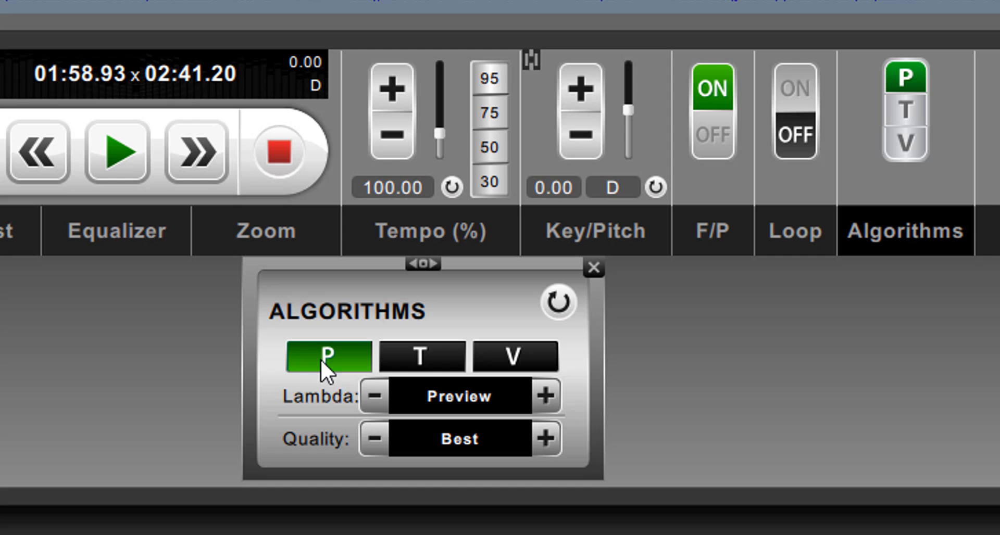
mouse_move(363, 379)
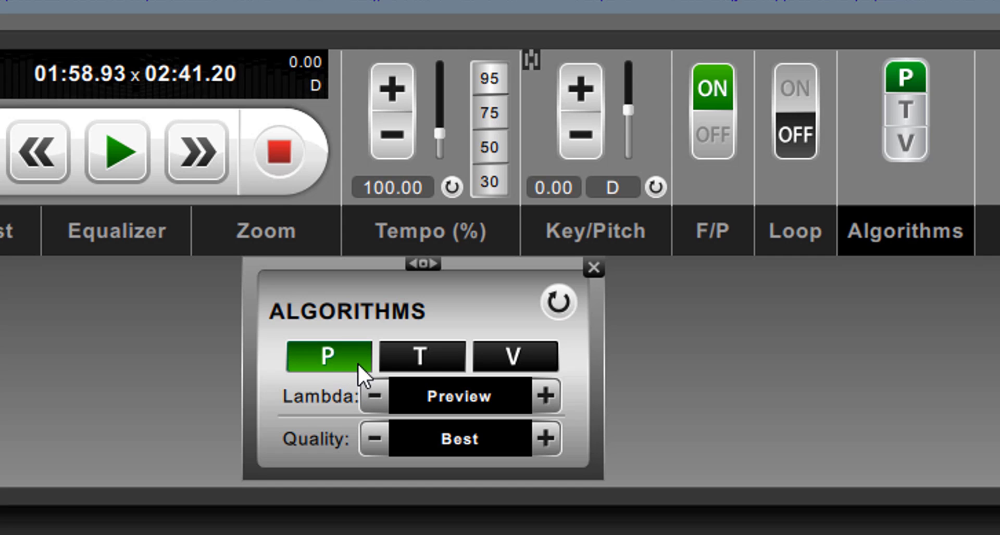
mouse_move(411, 406)
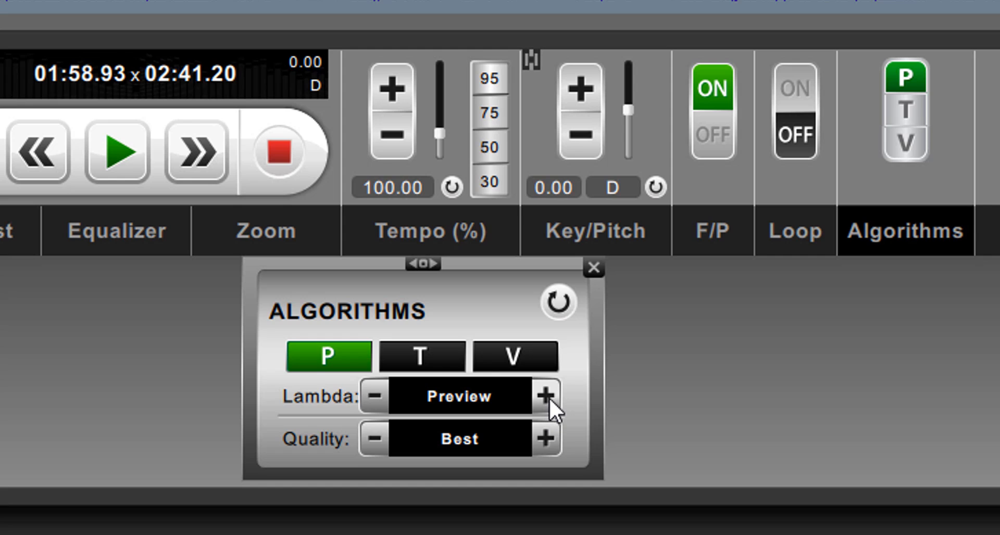
click(514, 355)
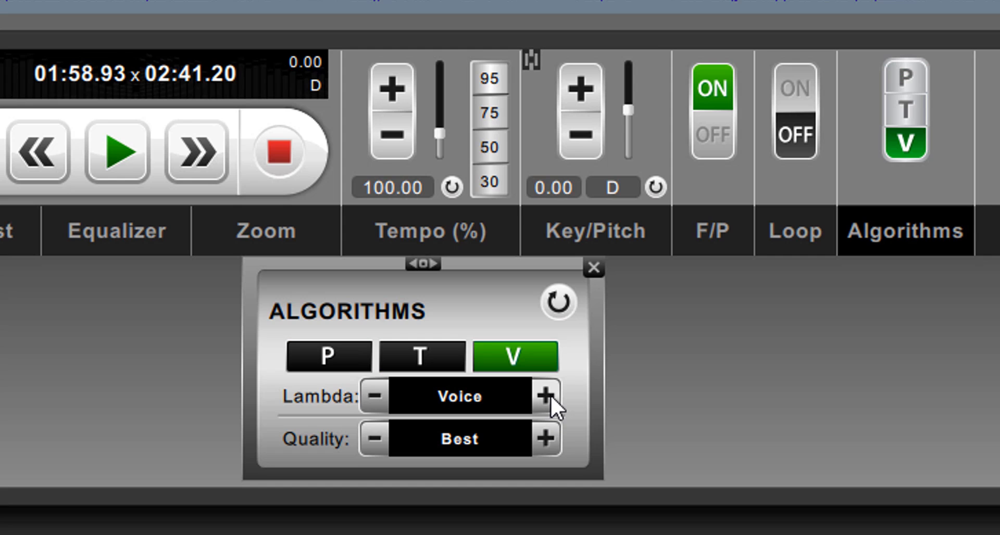
click(545, 395)
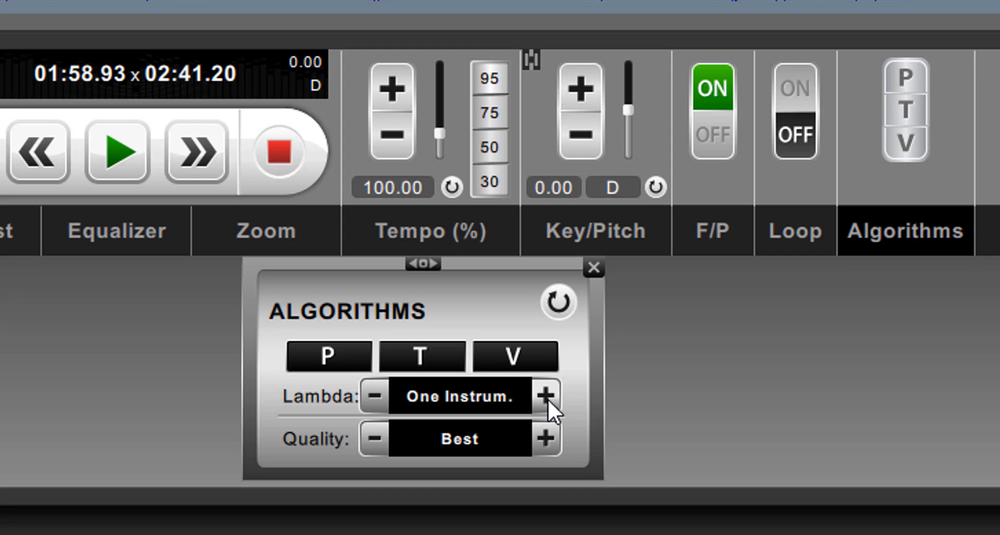
click(546, 396)
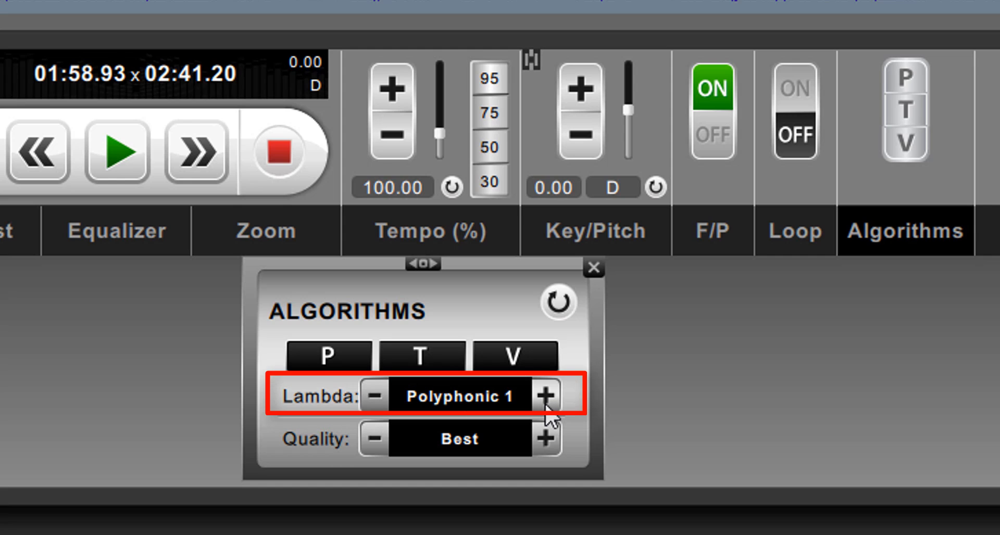
click(545, 395)
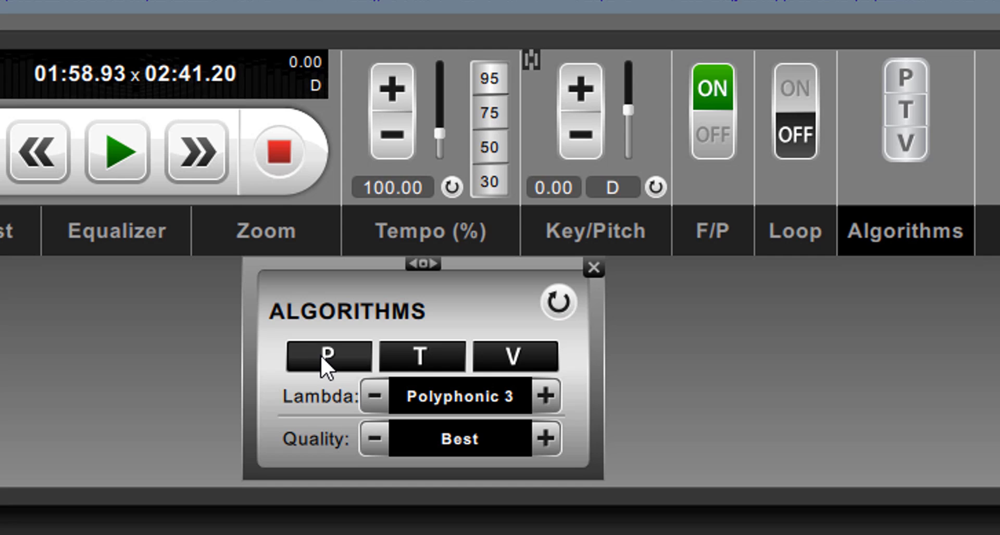
click(328, 356)
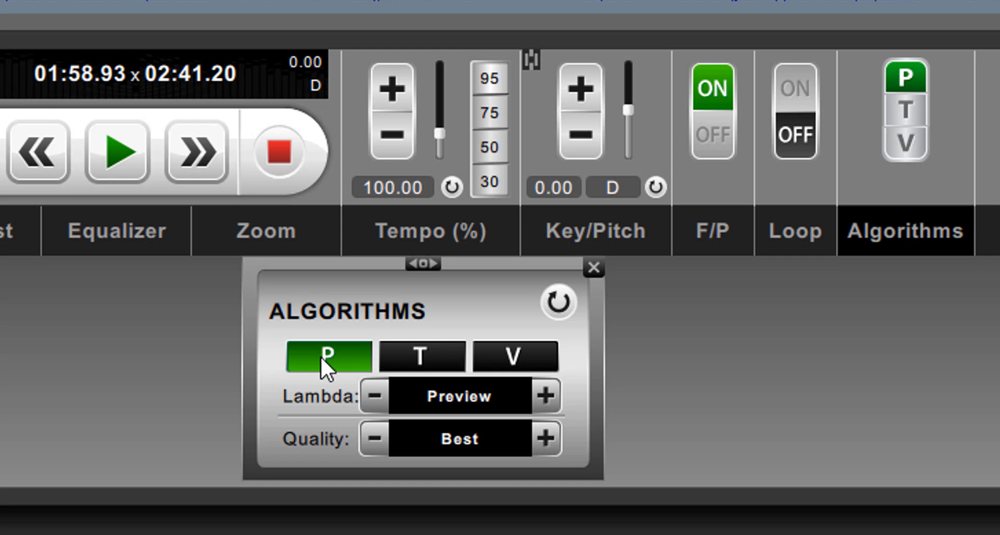
mouse_move(406, 404)
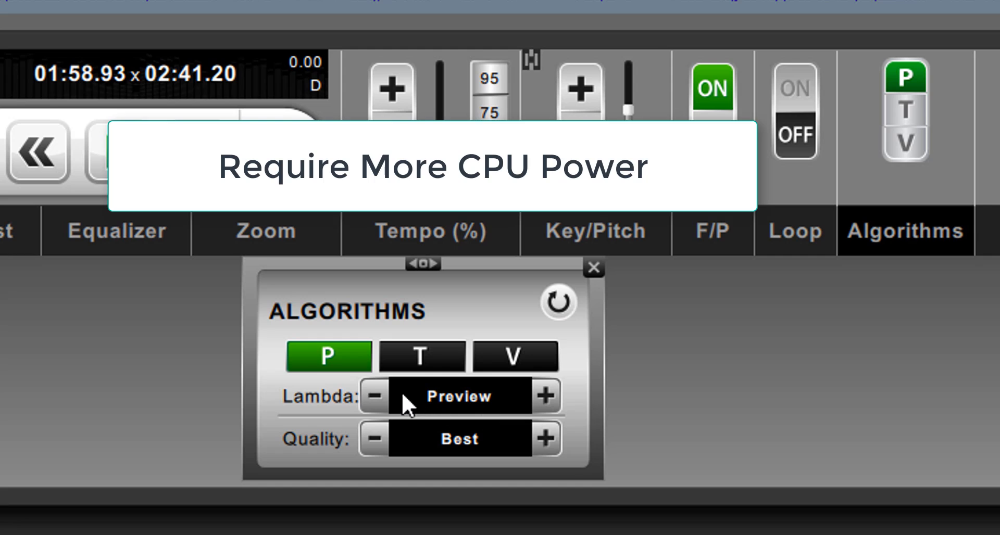
mouse_move(406, 393)
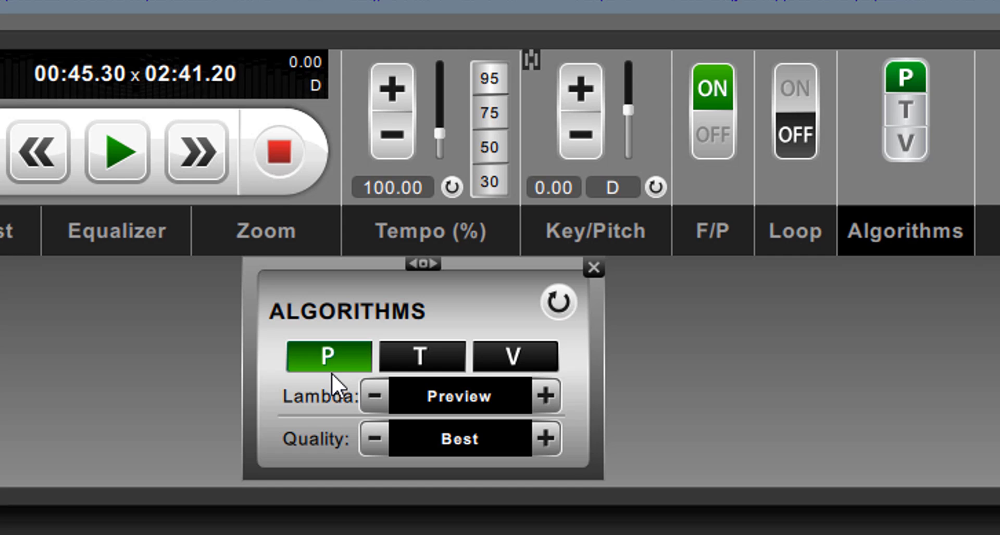
mouse_move(172, 194)
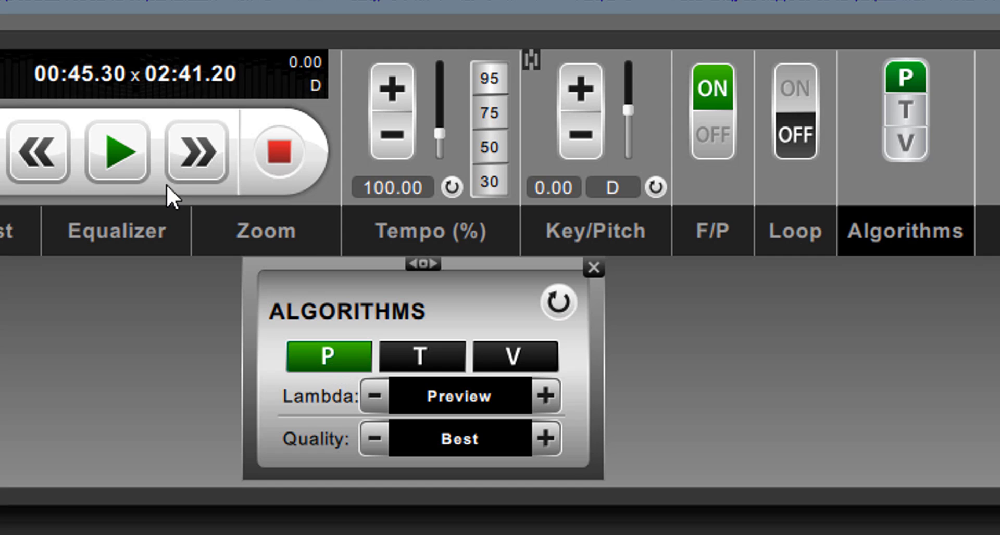
Play the song from about 0:45 and pause it at 0:54
click(116, 151)
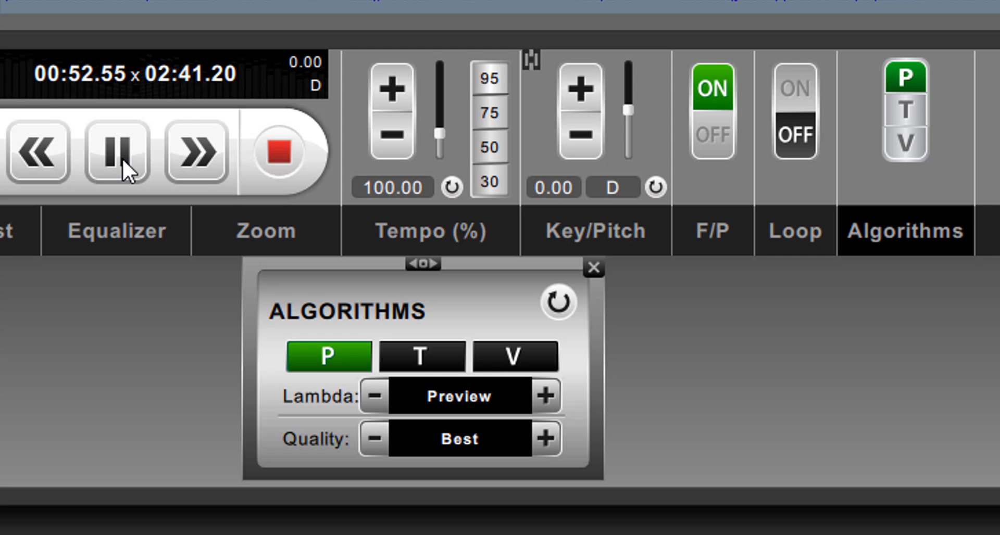
click(117, 151)
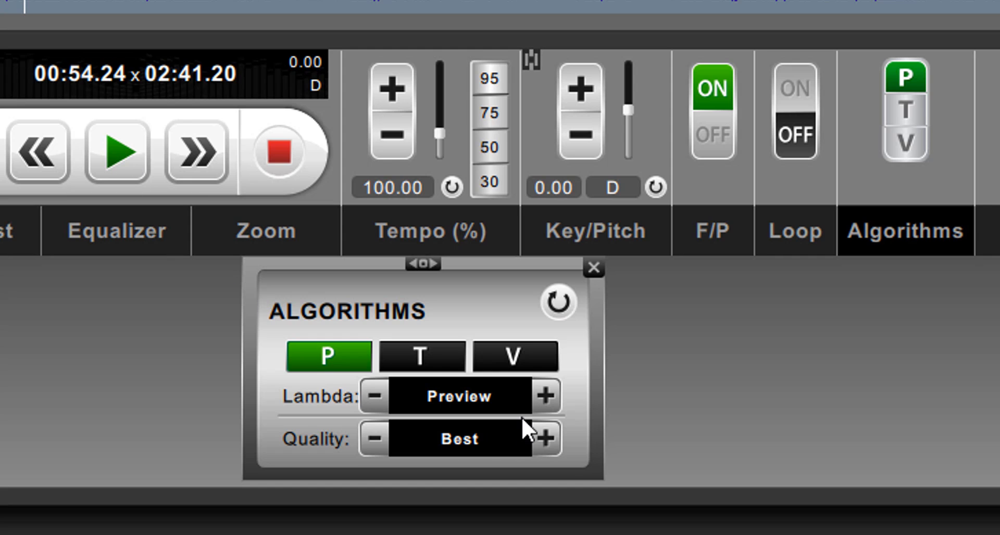
Set Lambda to Polyphonic 1, then play briefly and pause at 0:59
click(545, 396)
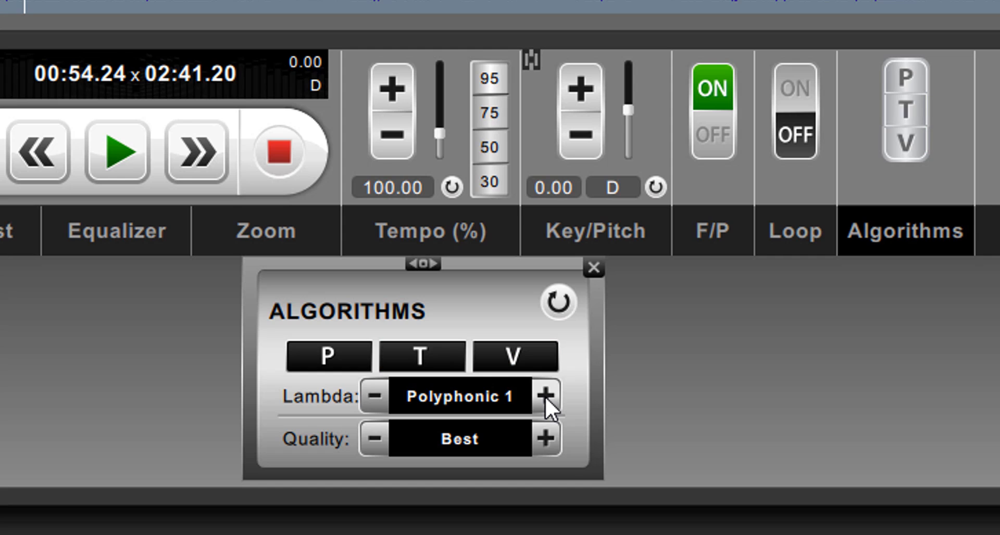
mouse_move(454, 406)
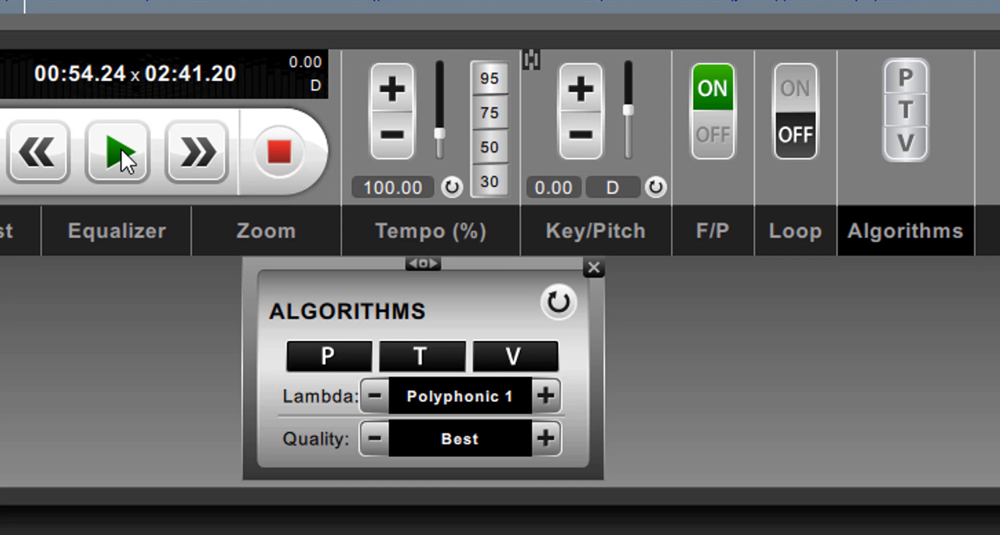
click(116, 152)
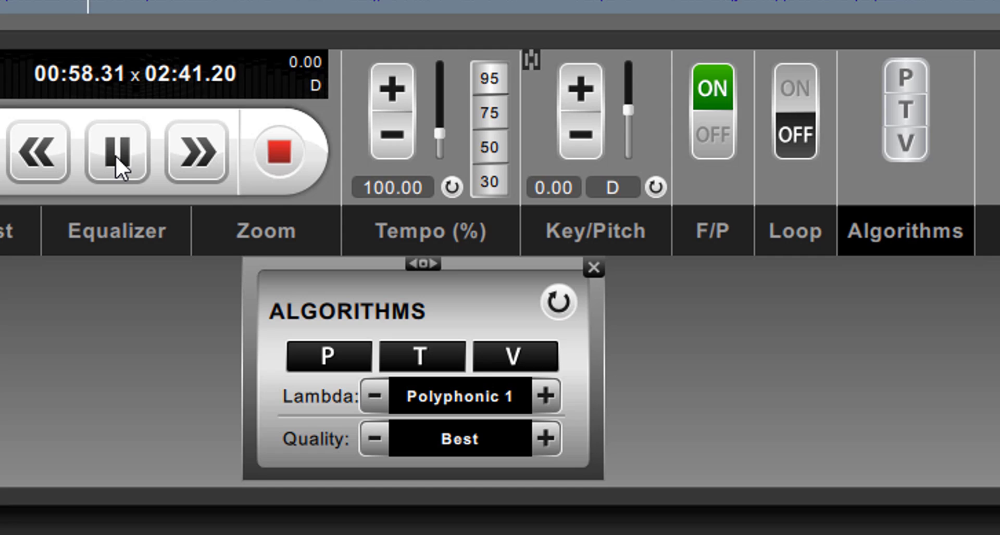
click(117, 151)
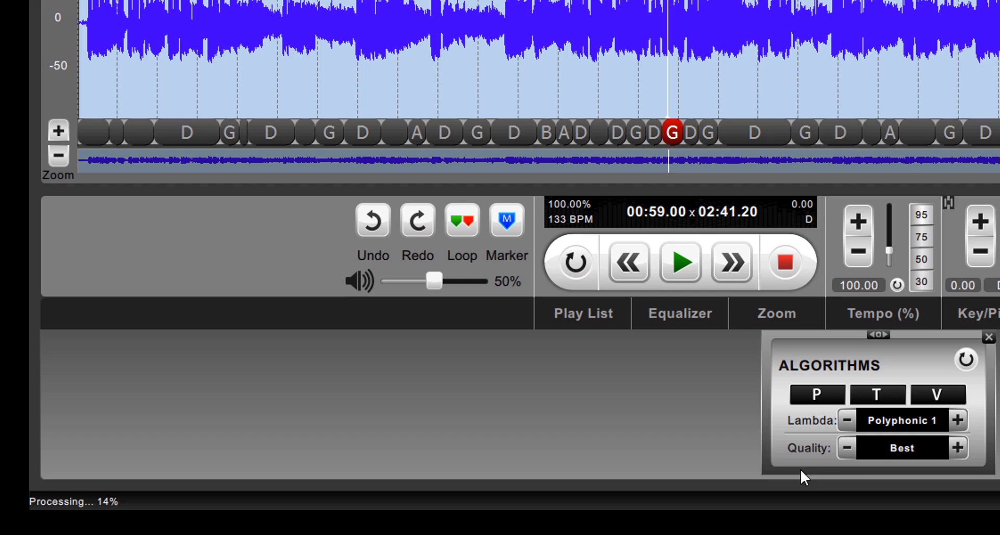
mouse_move(954, 420)
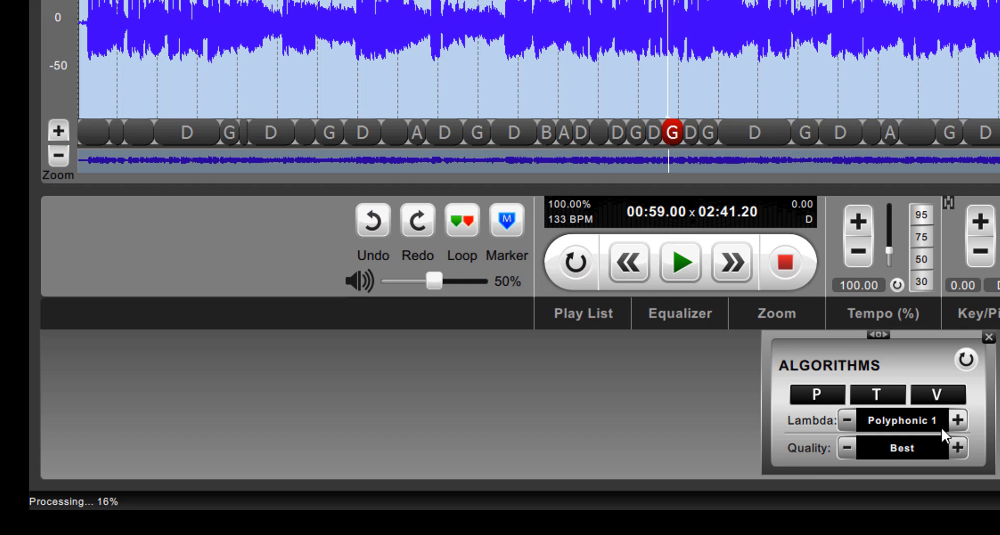
mouse_move(317, 416)
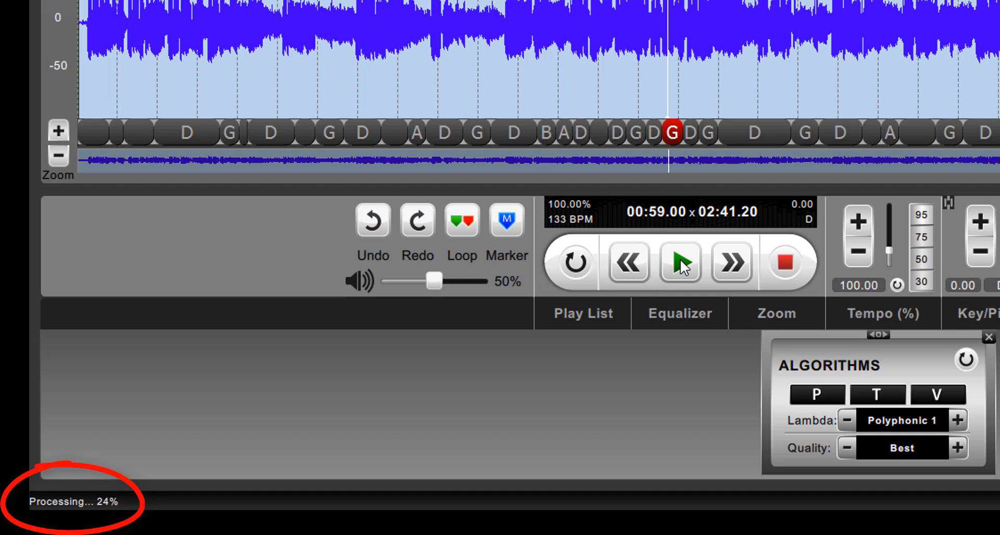
mouse_move(765, 167)
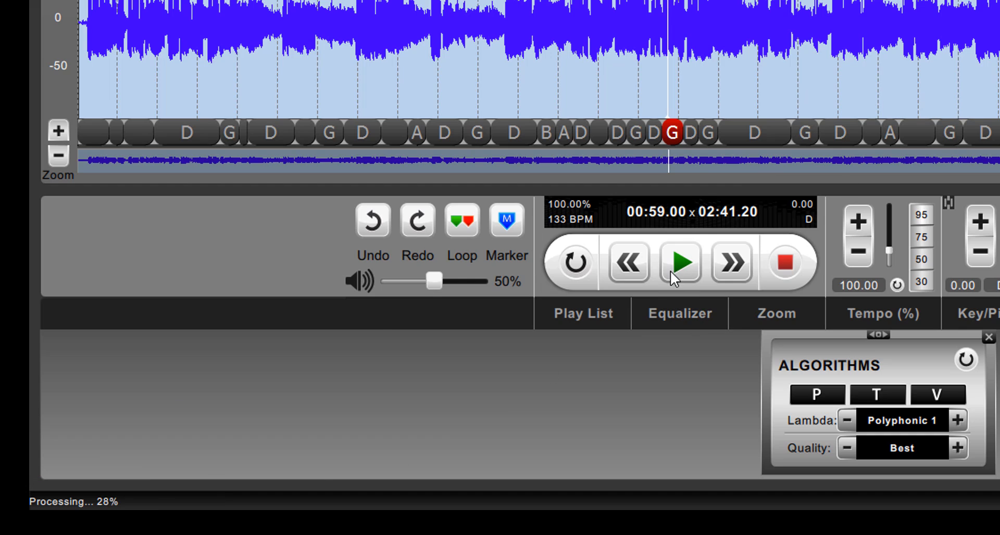
Play from 0:59 and pause near 1:05 as processing reaches 36%
click(679, 263)
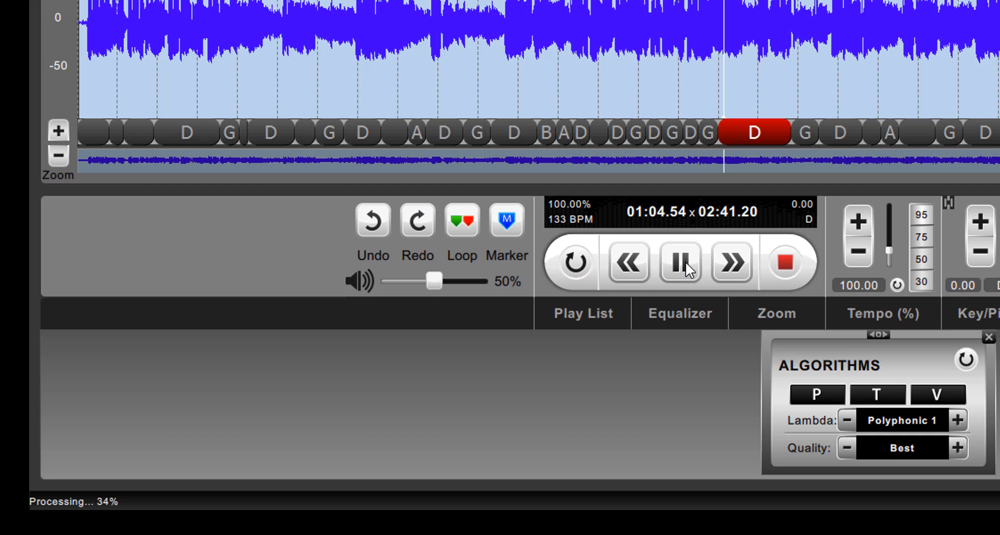
click(678, 263)
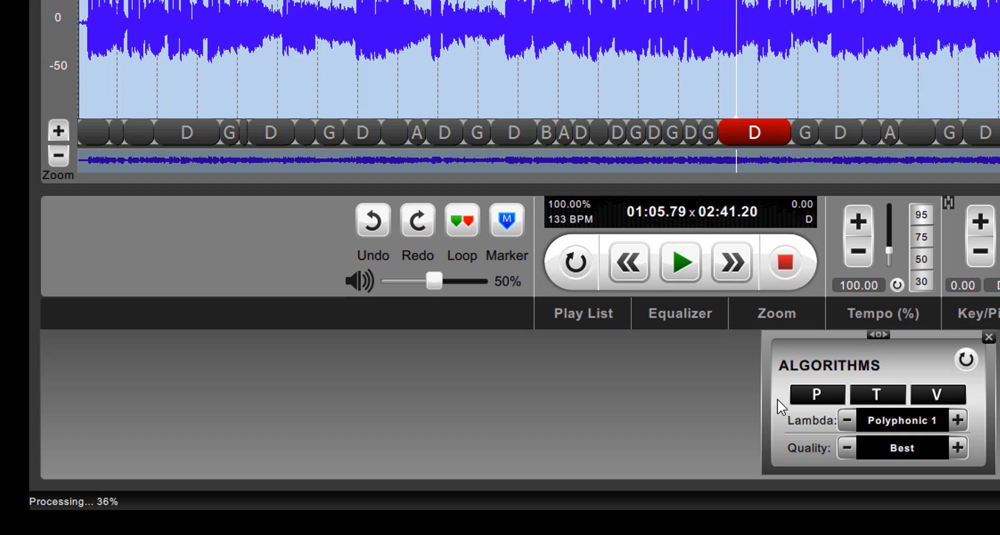
mouse_move(957, 421)
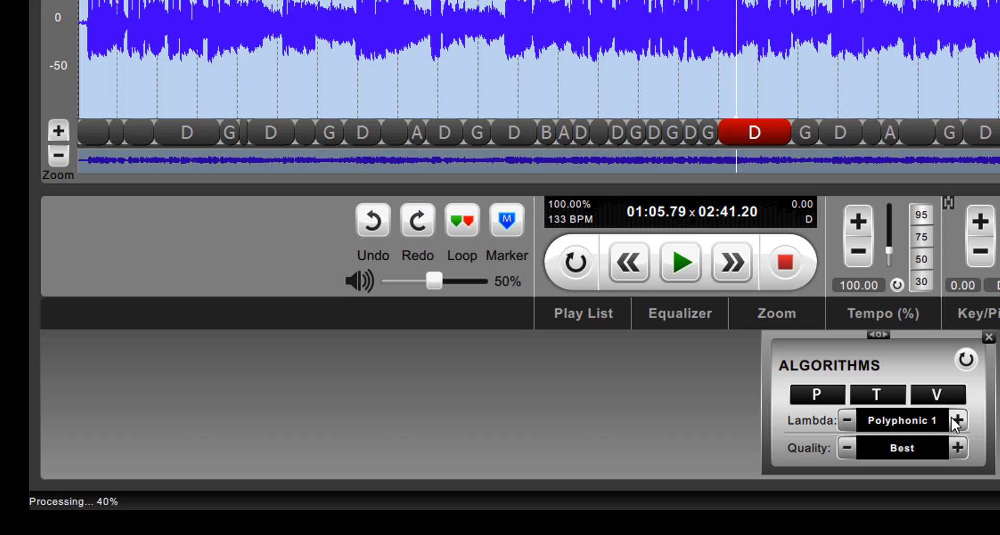
mouse_move(878, 420)
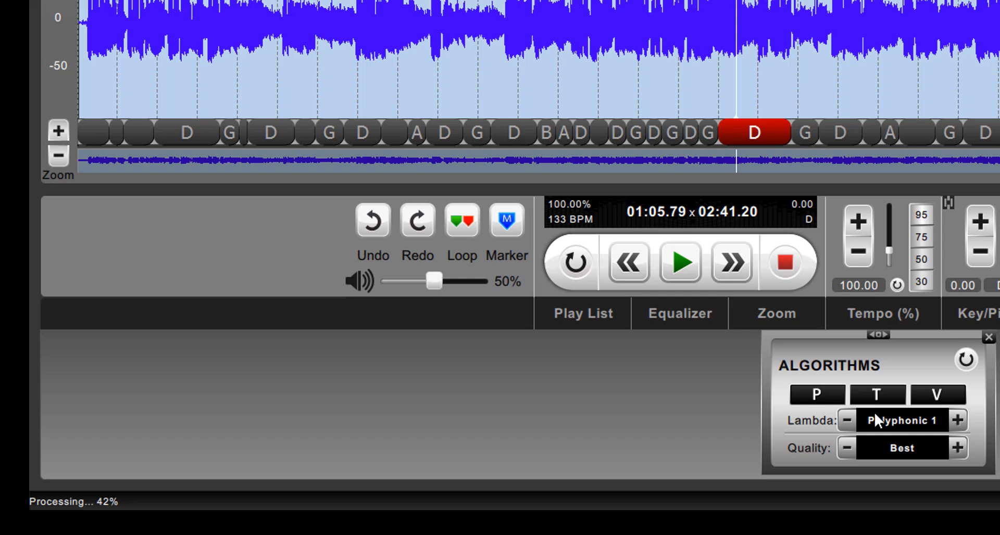
mouse_move(924, 430)
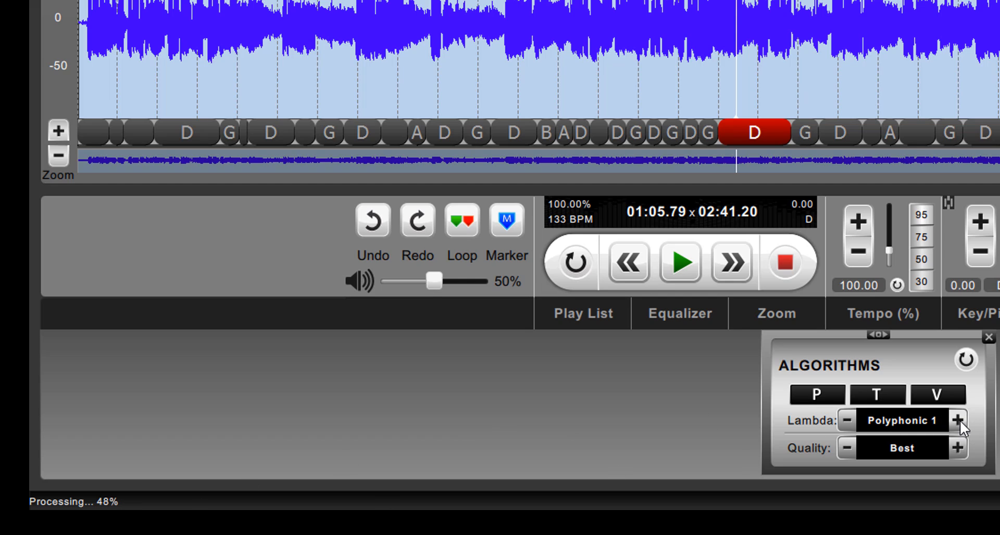
Set Lambda to Polyphonic 2, play briefly, and pause near 1:06
click(956, 421)
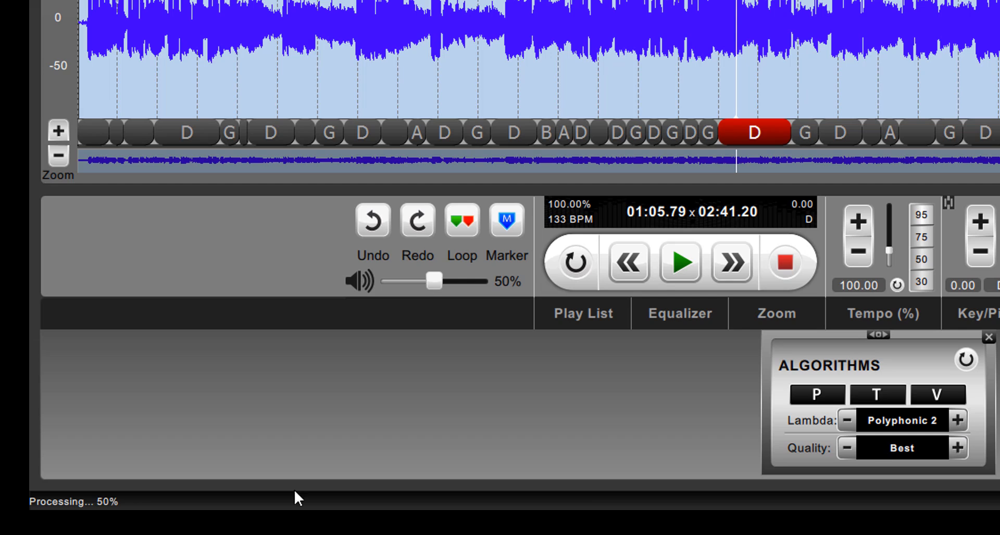
click(679, 263)
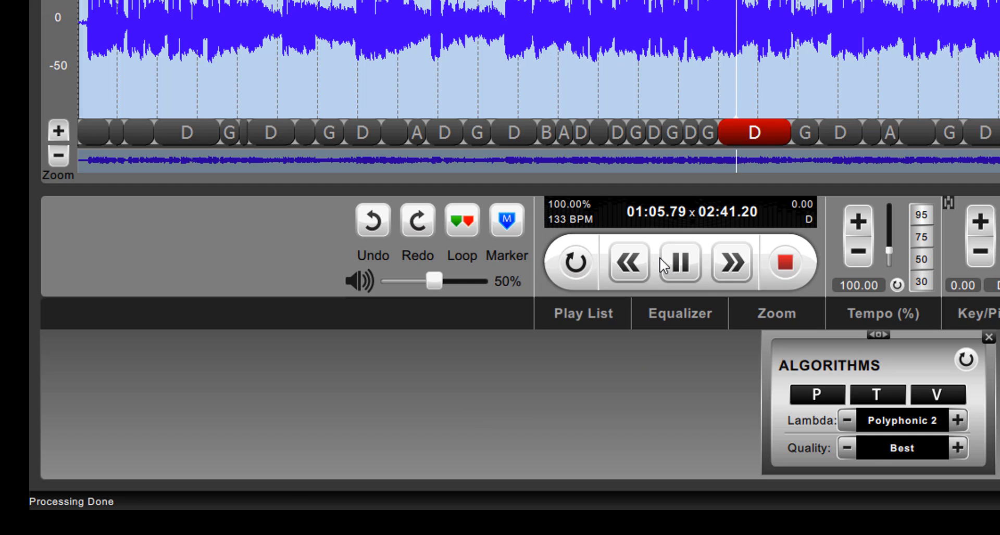
click(679, 263)
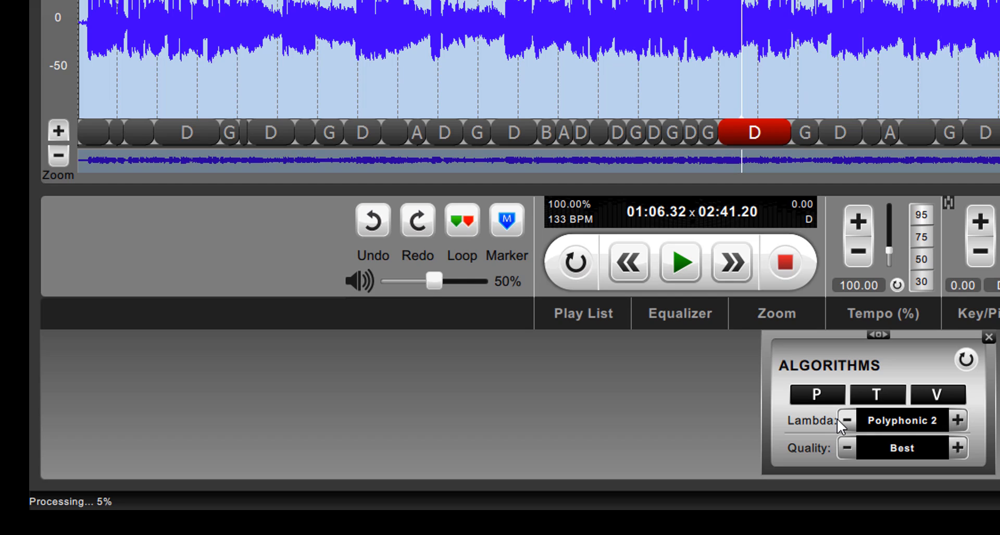
mouse_move(955, 420)
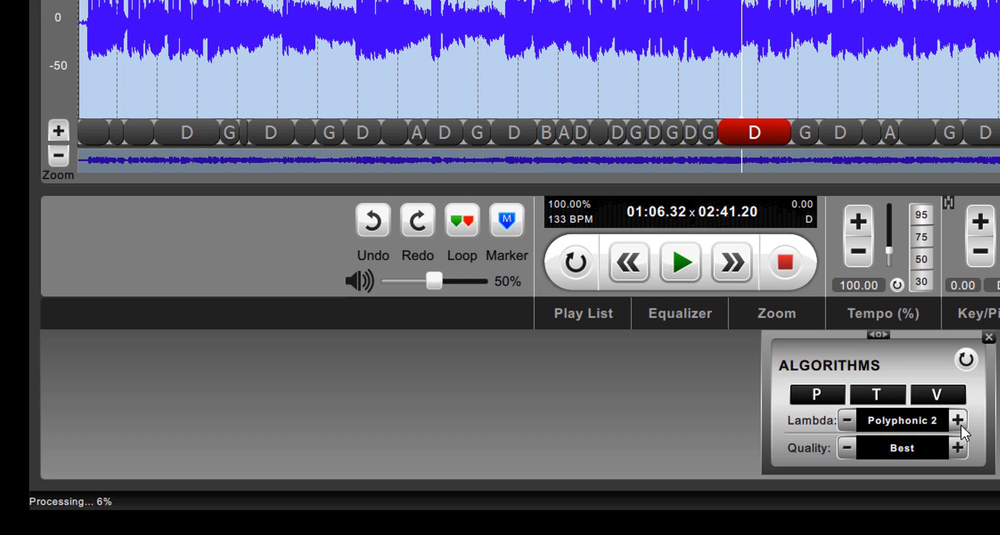
Step Lambda up to Polyphonic 3, restarting background processing at Best quality
click(973, 420)
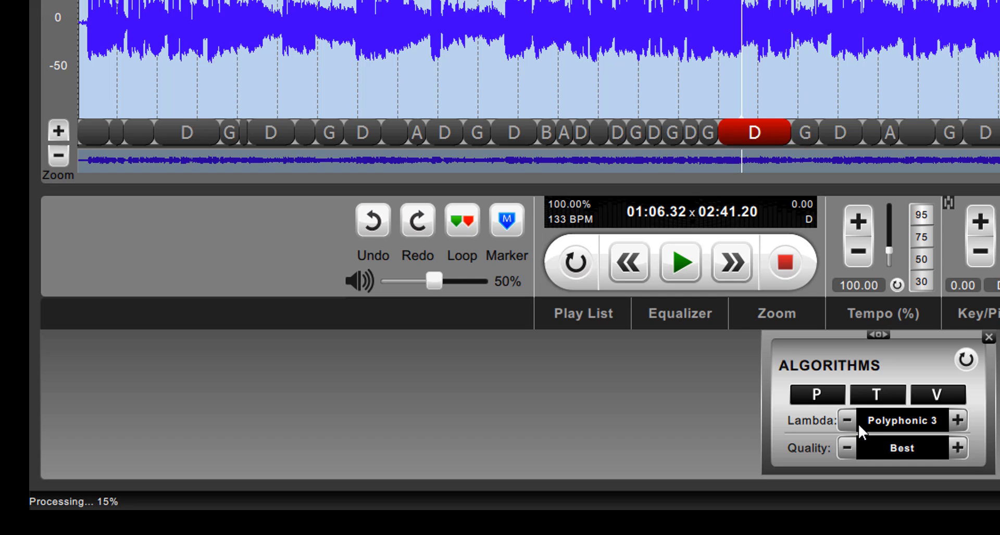
mouse_move(690, 376)
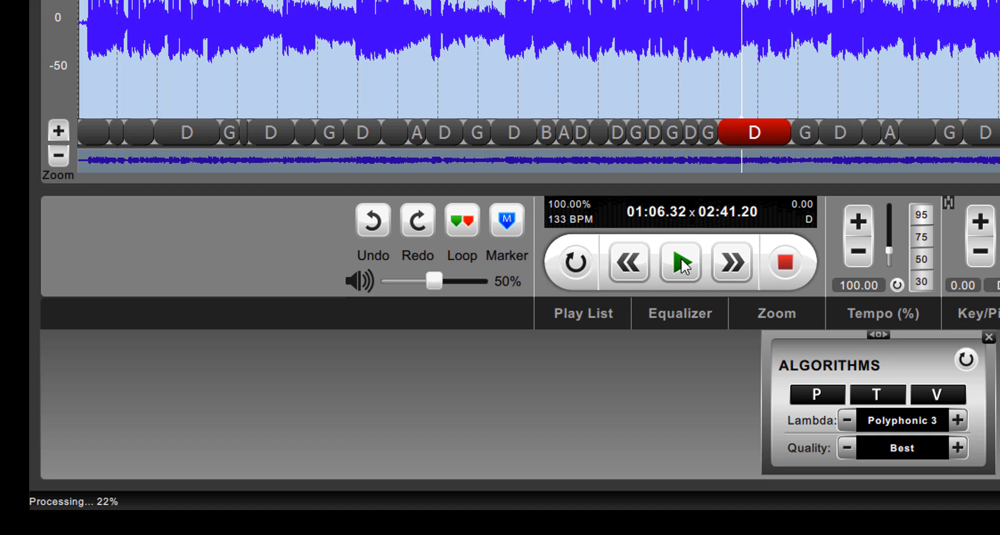
Play the song with Polyphonic 3 from 1:06 and pause around 1:19
click(679, 263)
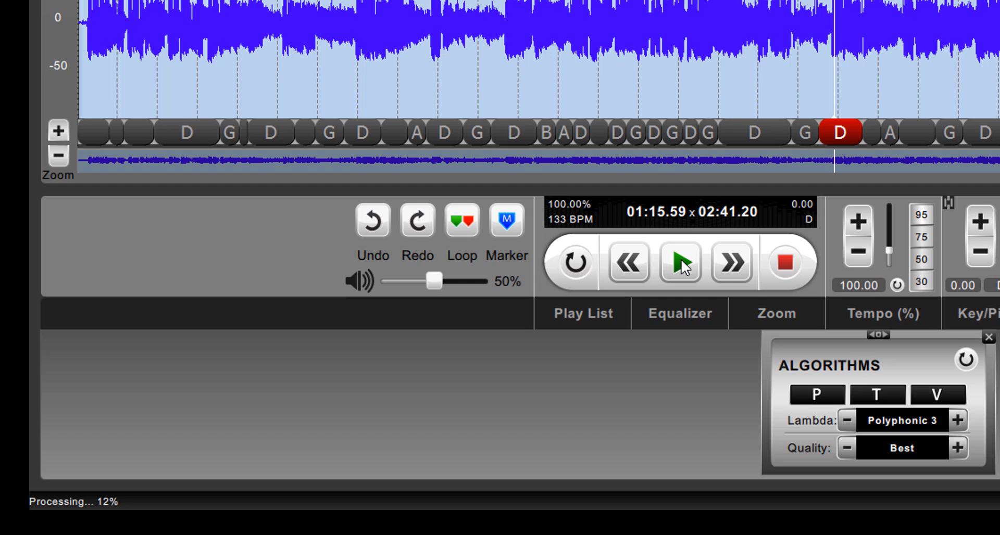
click(679, 263)
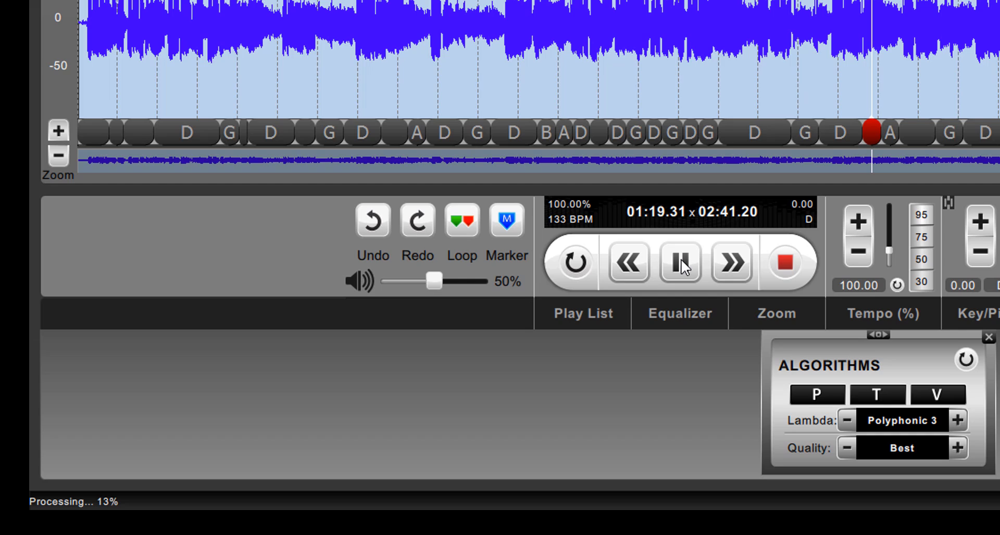
click(679, 263)
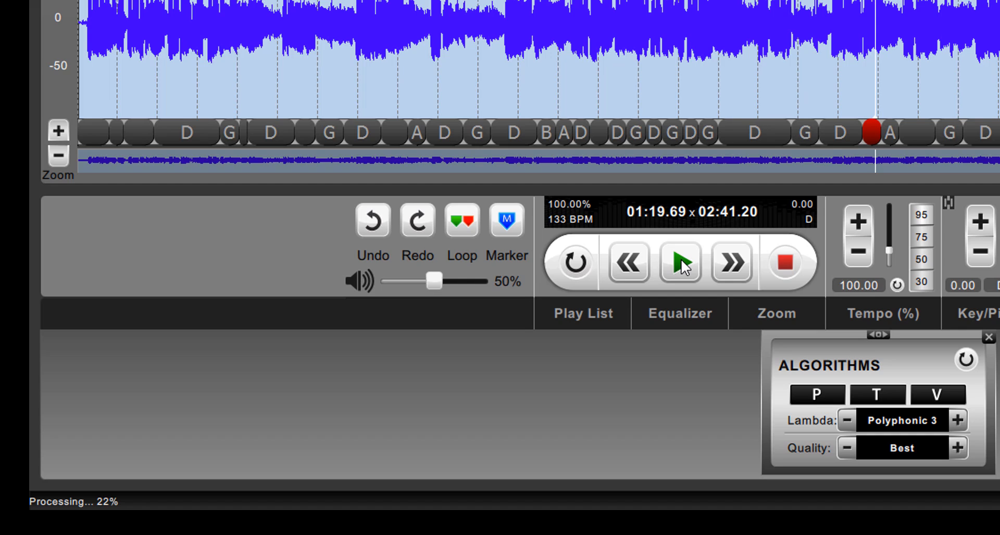
mouse_move(684, 268)
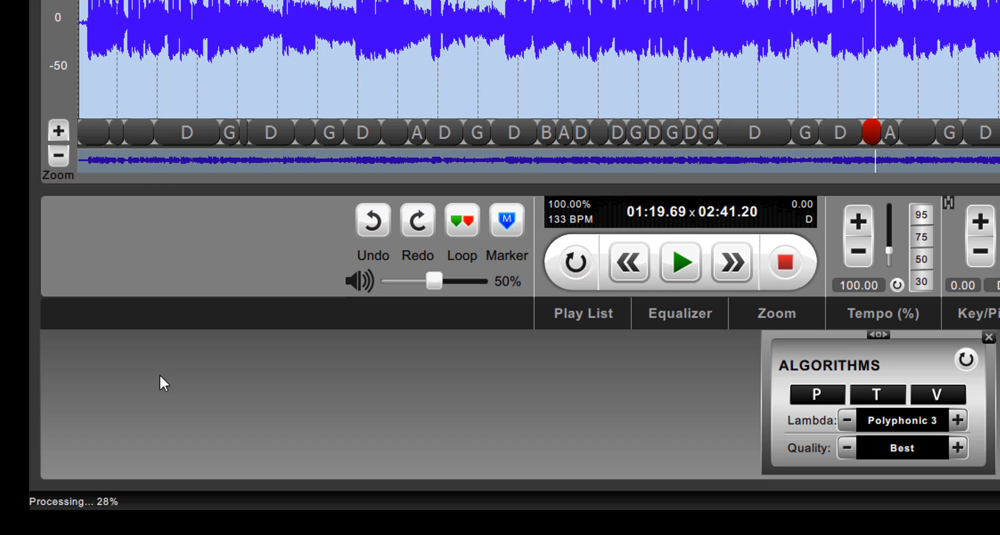
mouse_move(232, 248)
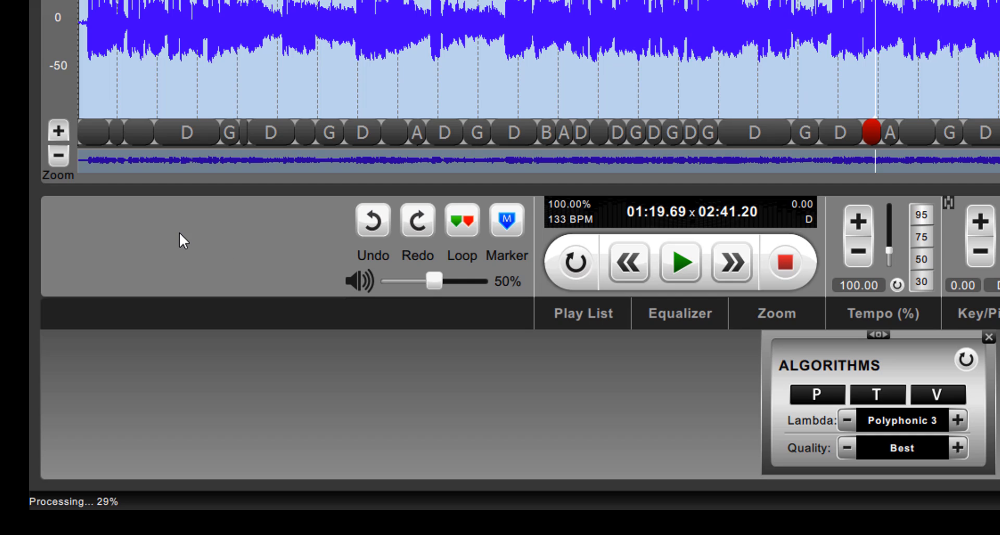
mouse_move(184, 232)
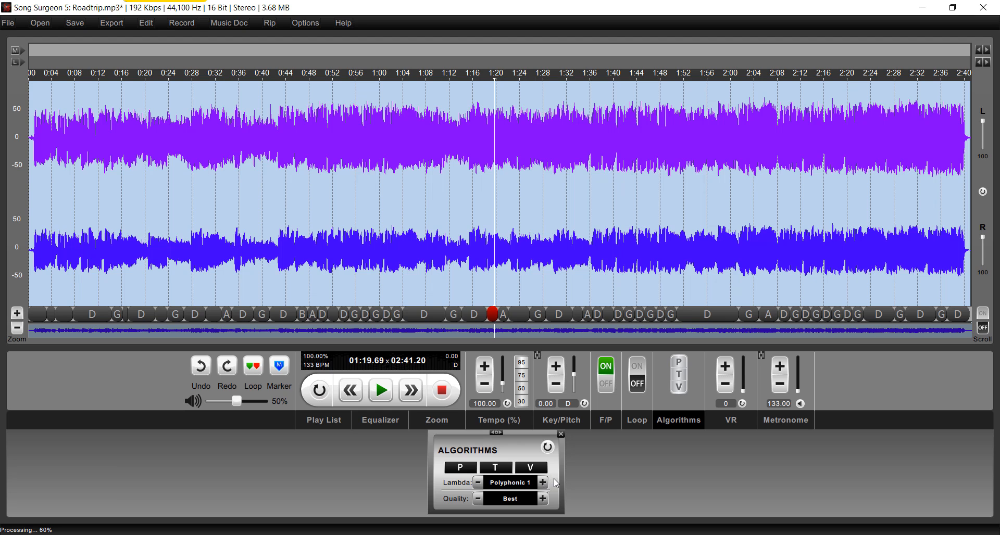
mouse_move(555, 485)
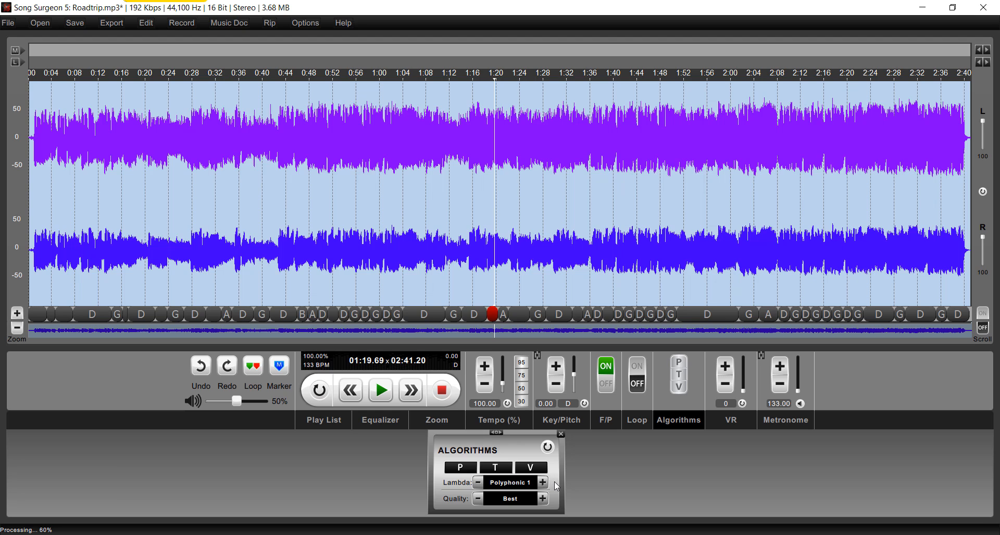